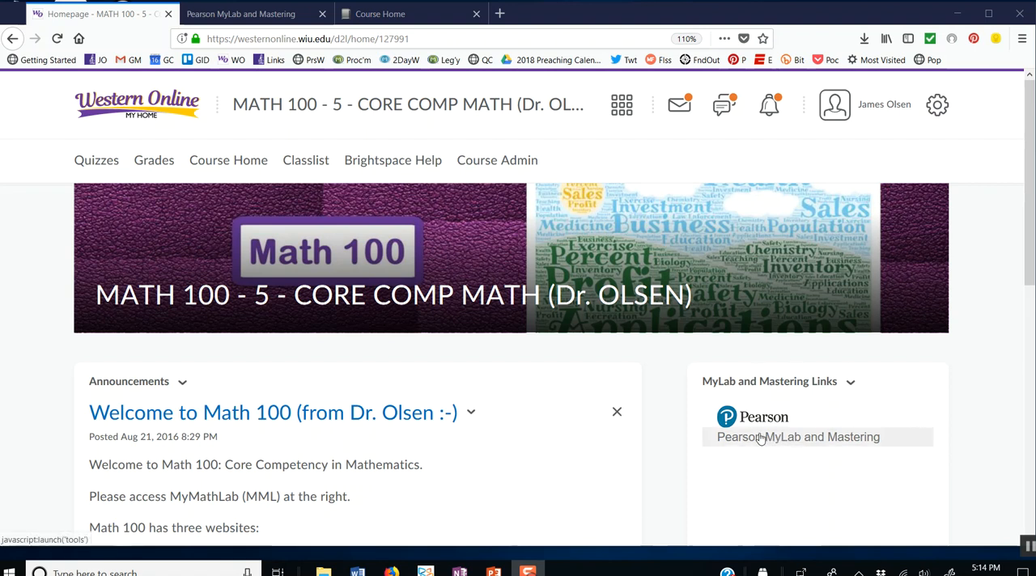
mouse_move(750, 444)
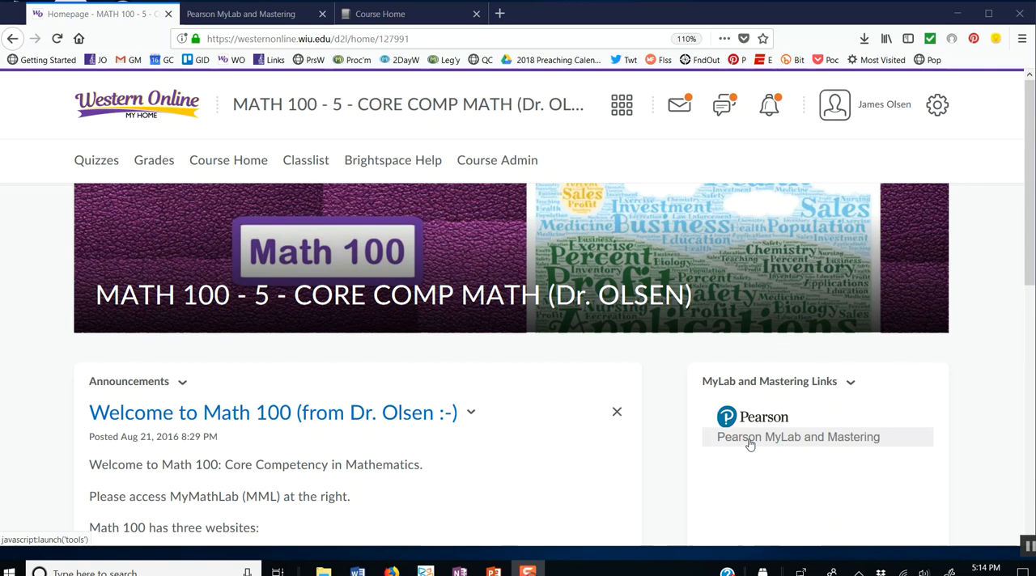
Step: Launch the Pearson MyLab and Mastering link from the Math 100 course homepage
left_click(796, 437)
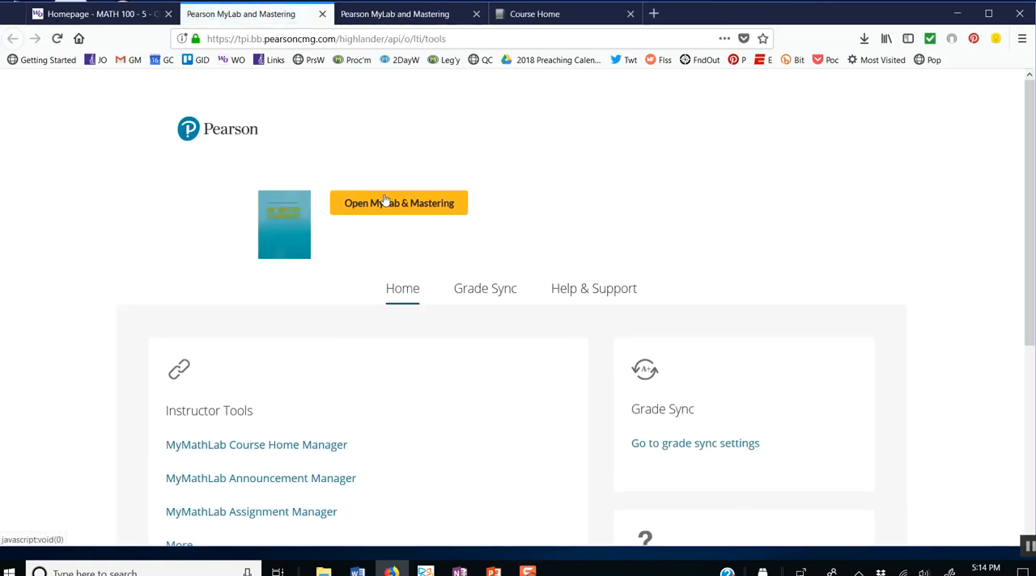
Step: Open MyLab & Mastering to reach the Math 100-5 MyLab Math course home
left_click(397, 202)
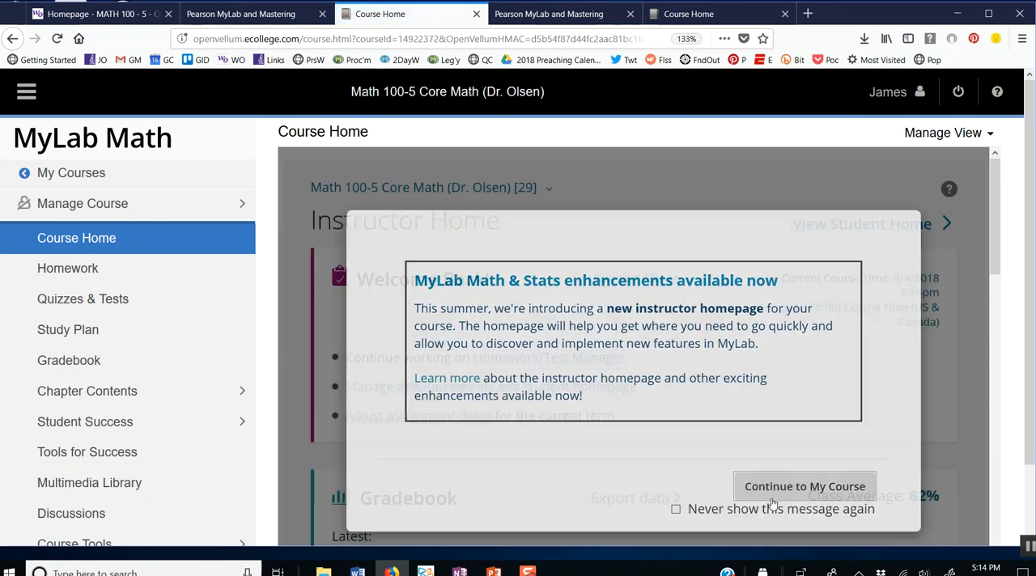
Step: Dismiss the announcement and open Chapter 1, Section 1.4 on the meaning of slope
left_click(803, 485)
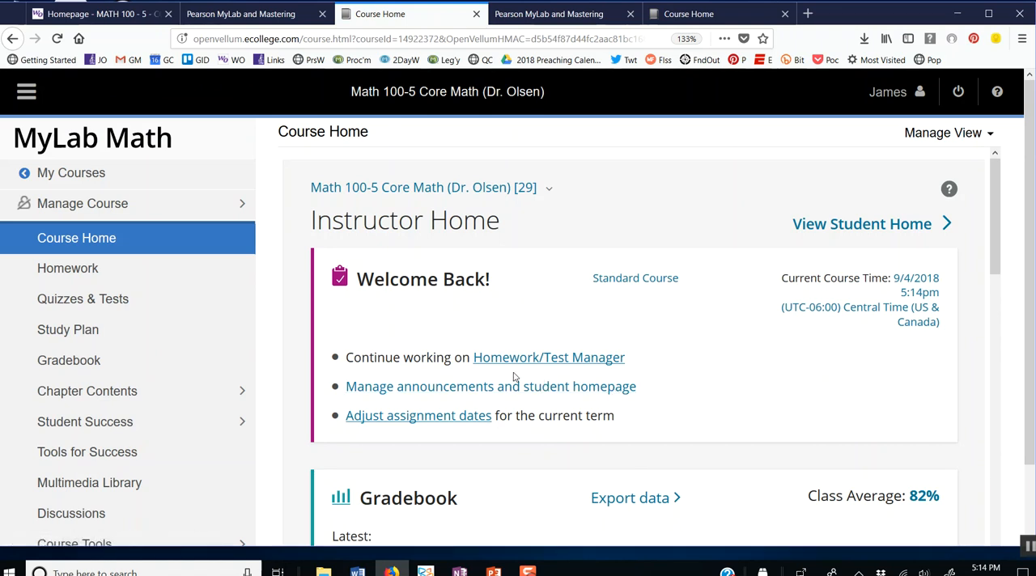
mouse_move(271, 328)
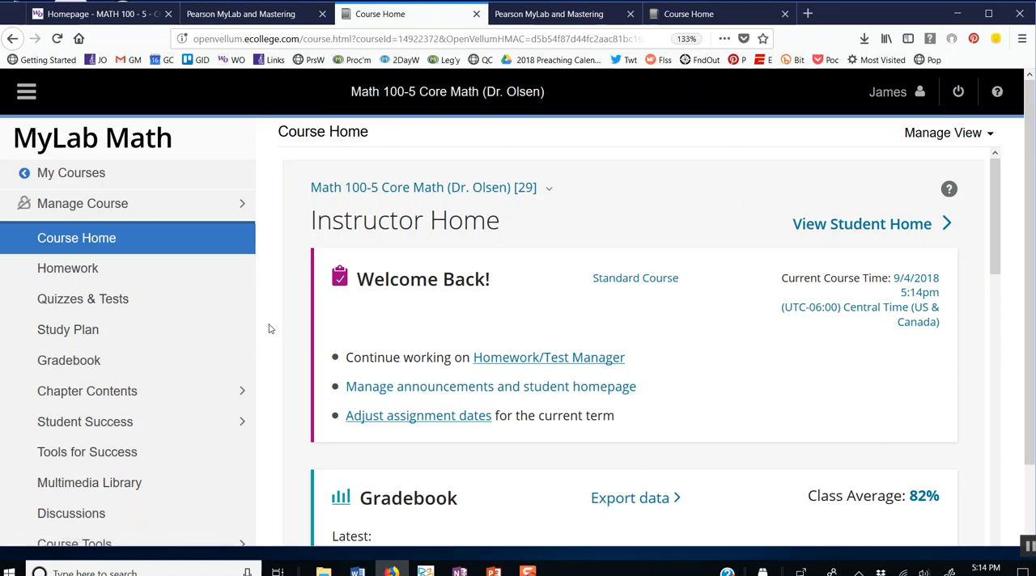
mouse_move(80, 391)
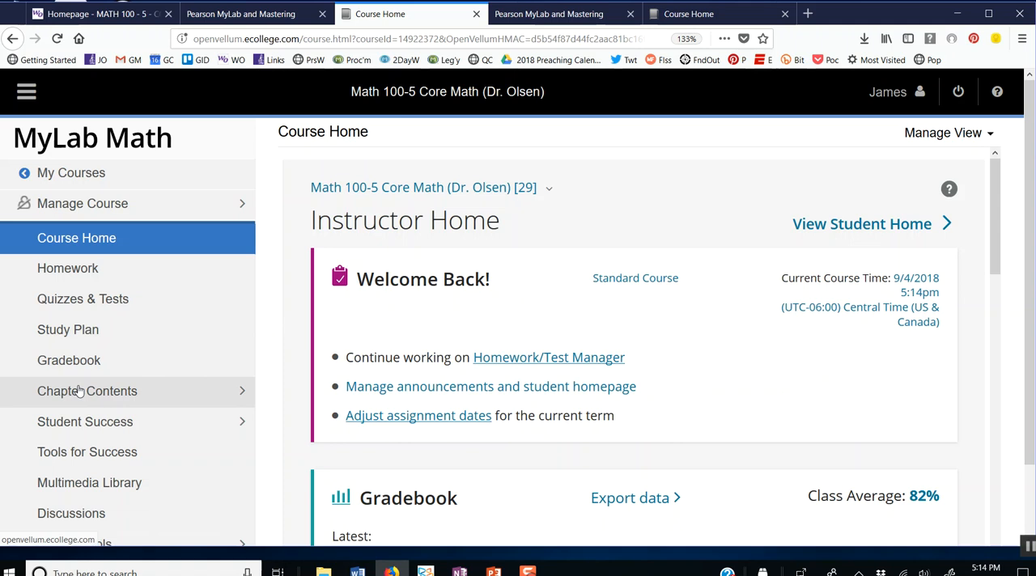
left_click(86, 390)
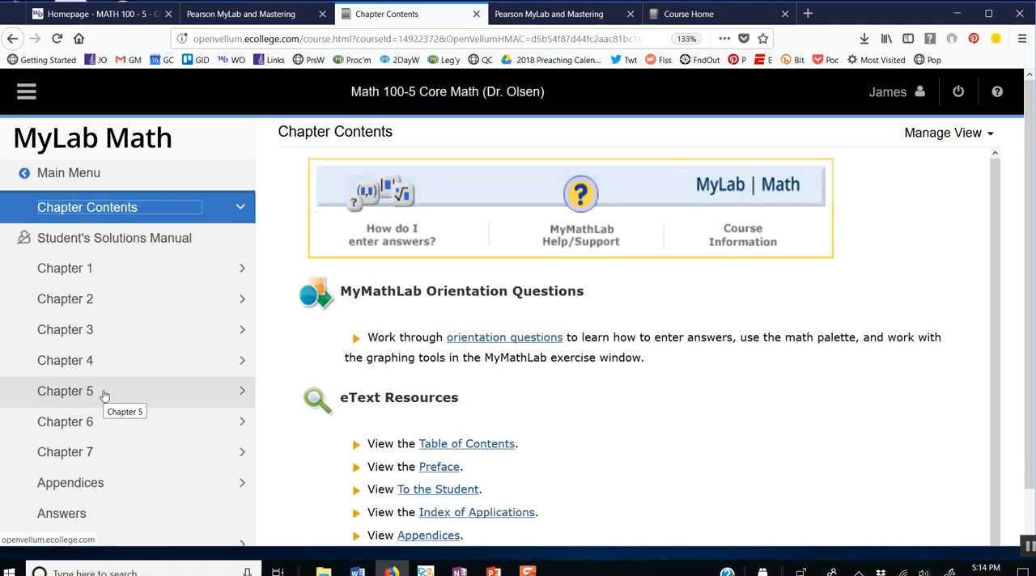
mouse_move(69, 268)
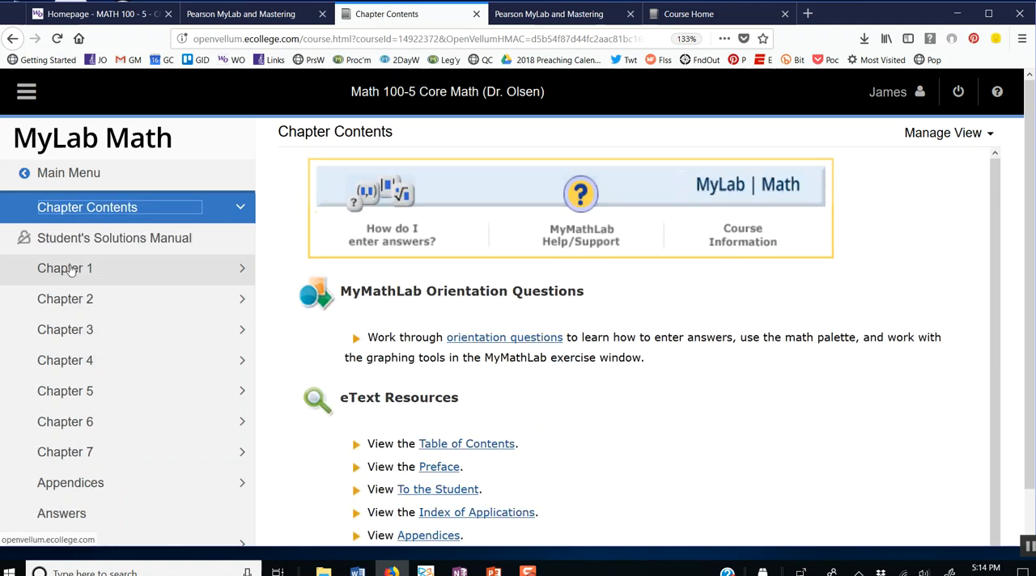
left_click(65, 268)
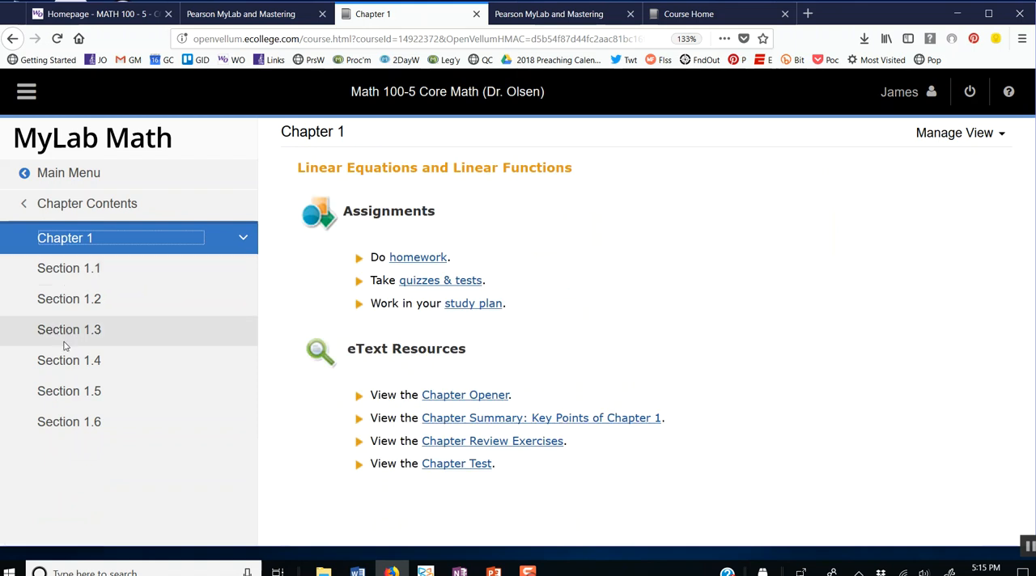
left_click(69, 360)
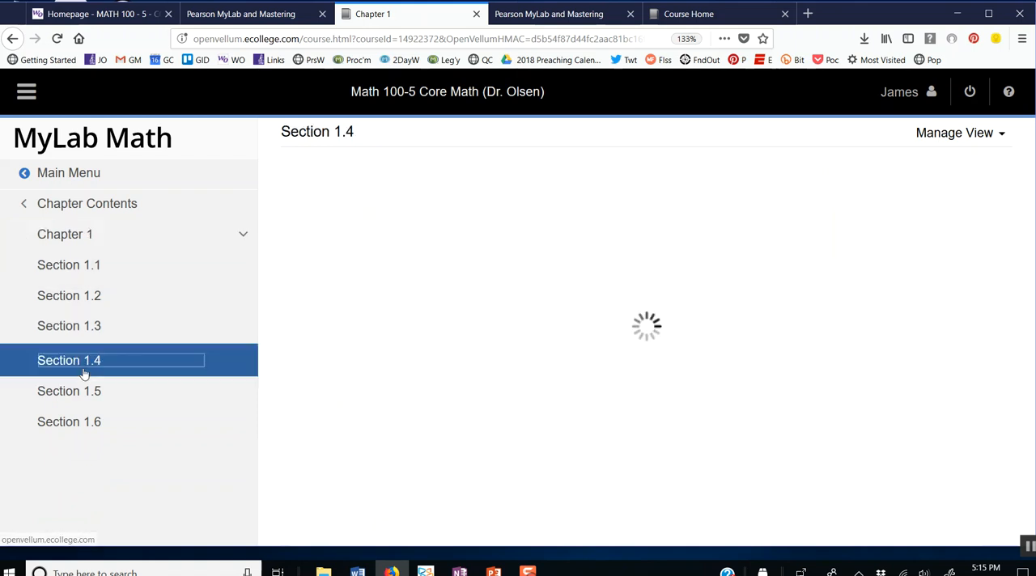
left_click(69, 360)
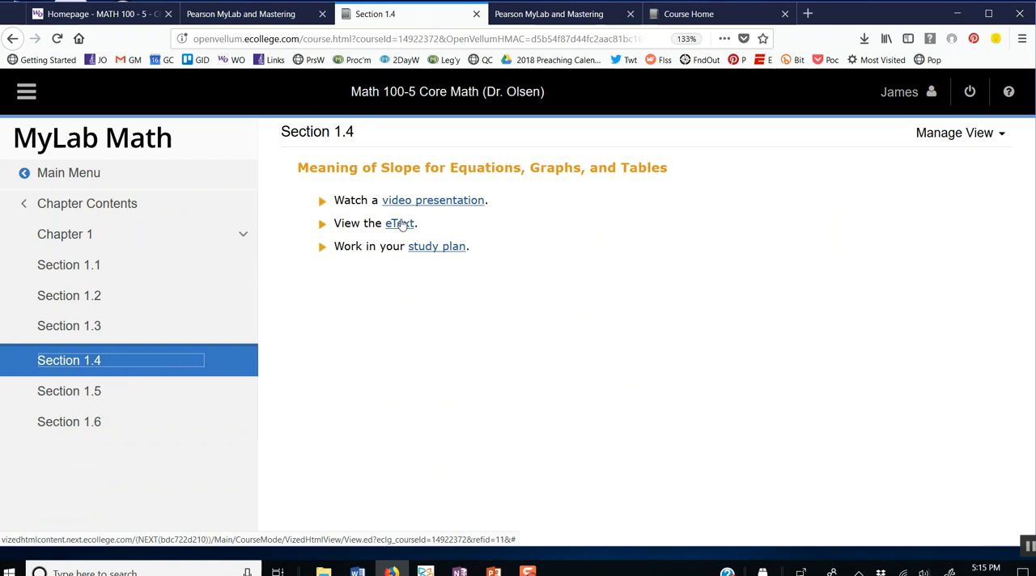
mouse_move(453, 202)
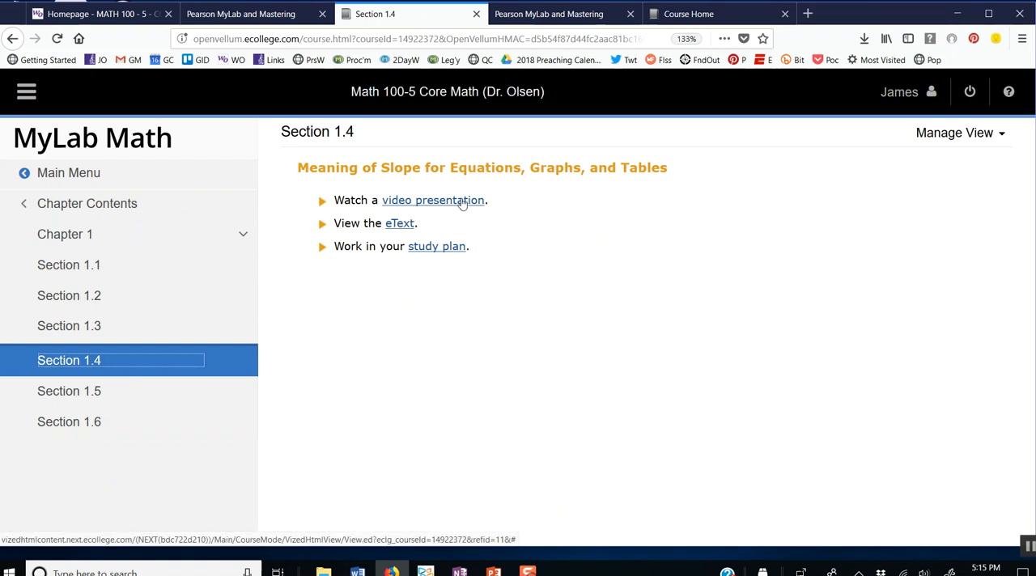
mouse_move(400, 223)
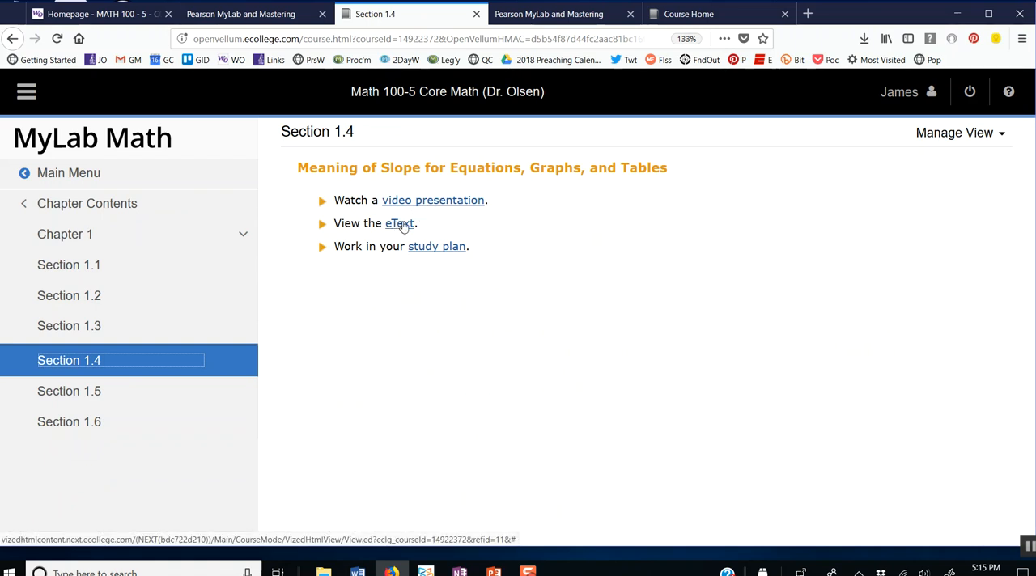
Step: Read Section 1.4 in the eText and advance to page 32's Group Exploration
left_click(400, 223)
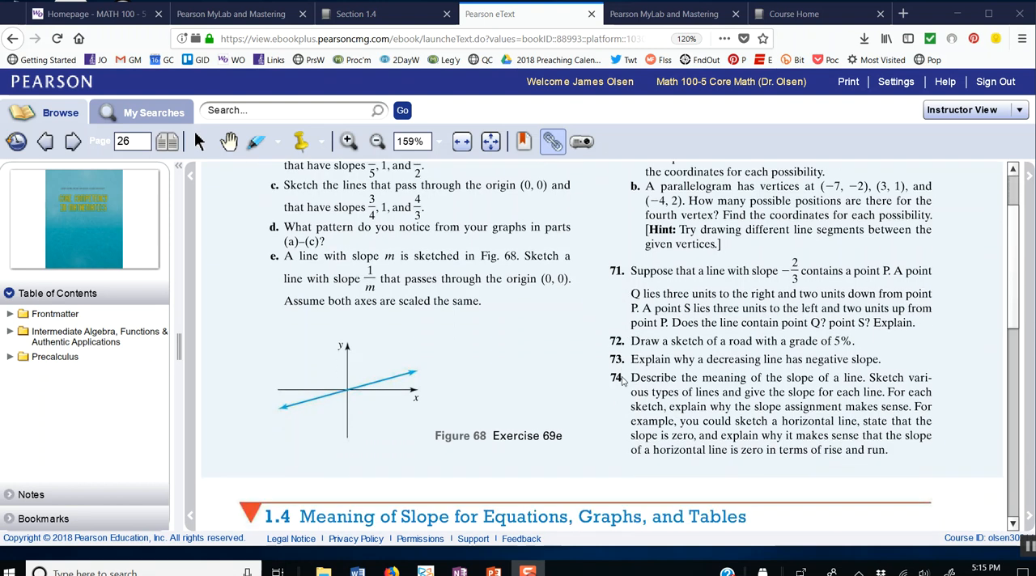
scroll("down", 3)
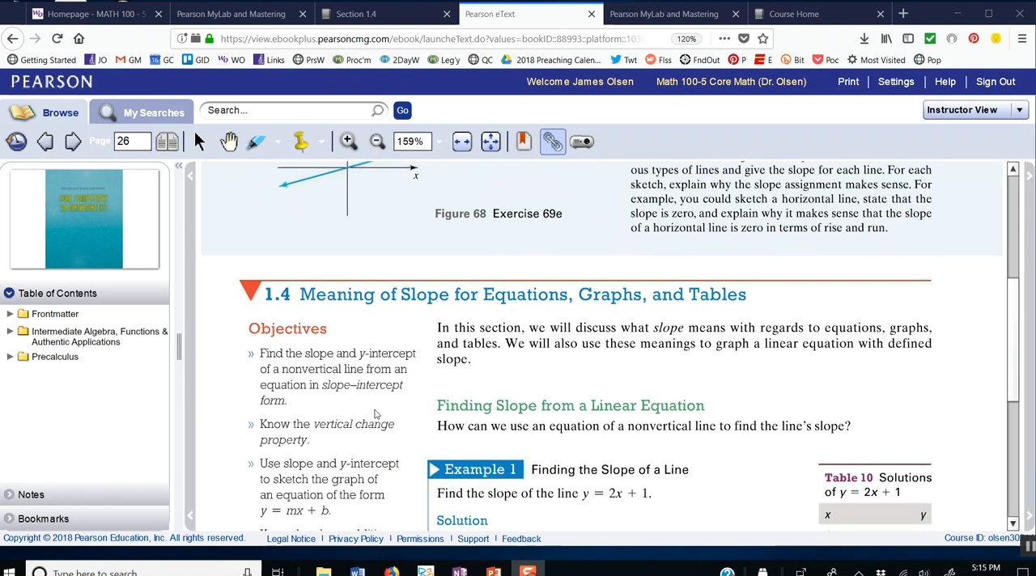
scroll("down", 3)
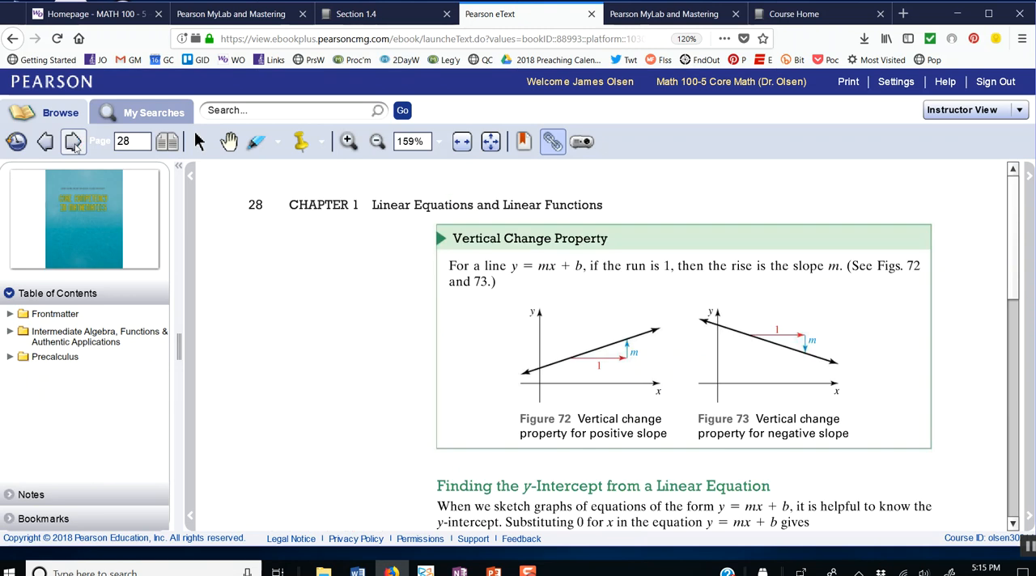
left_click(74, 140)
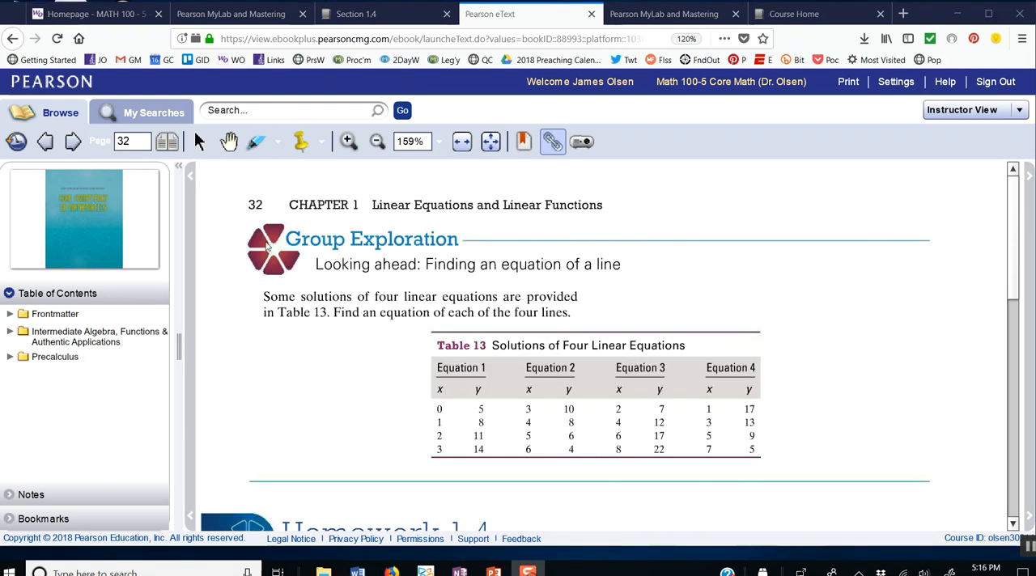
Step: Scroll page 32 to the Homework 1.4 exercises, then return to the Section 1.4 tab
scroll("down", 3)
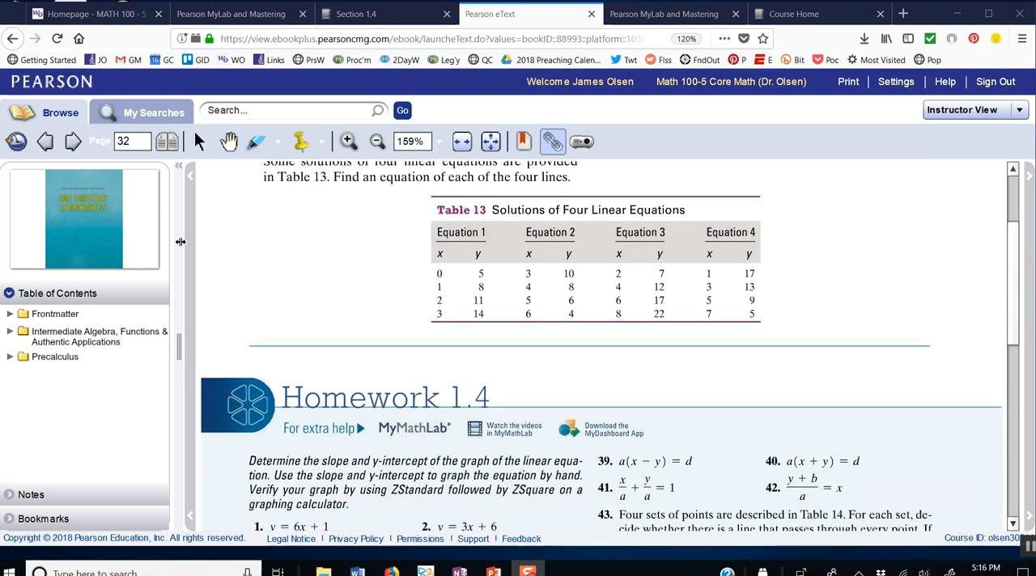
scroll("down", 3)
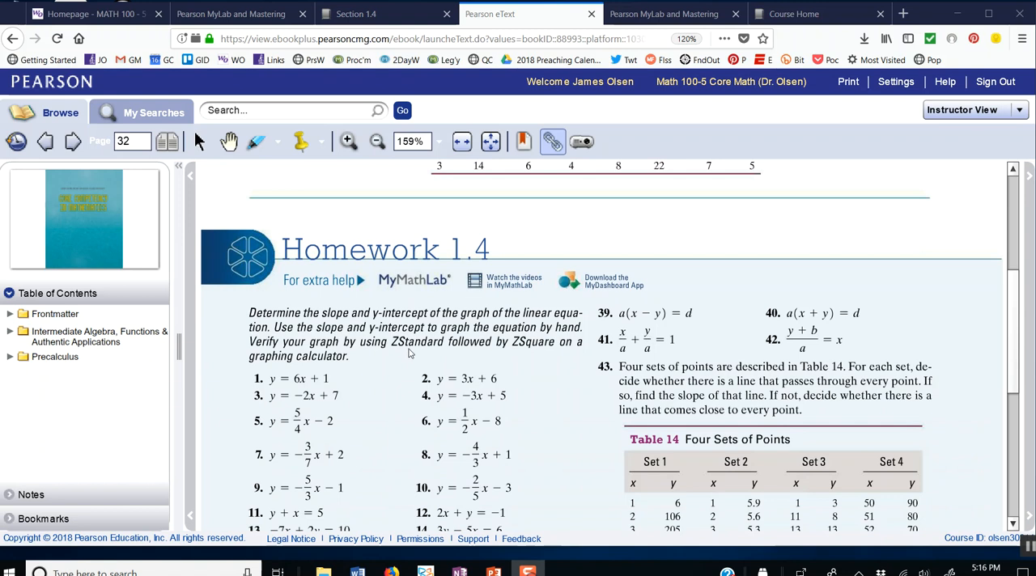
scroll("down", 3)
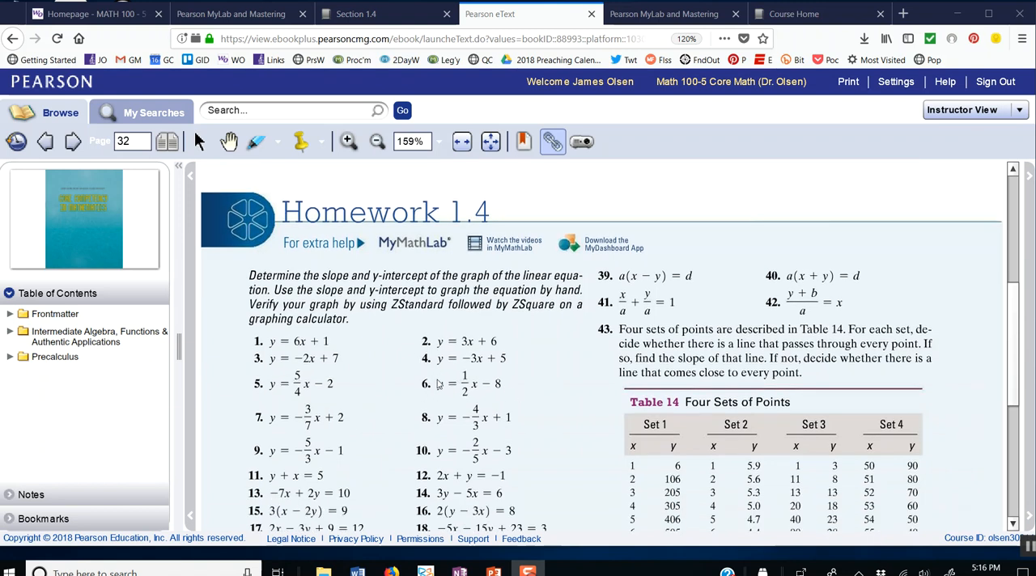
mouse_move(388, 259)
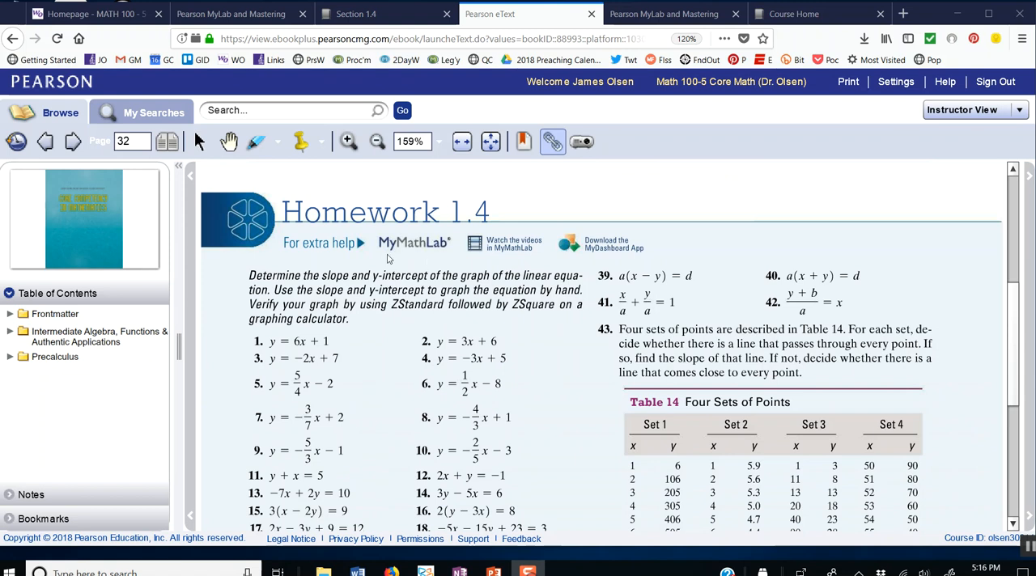
mouse_move(366, 297)
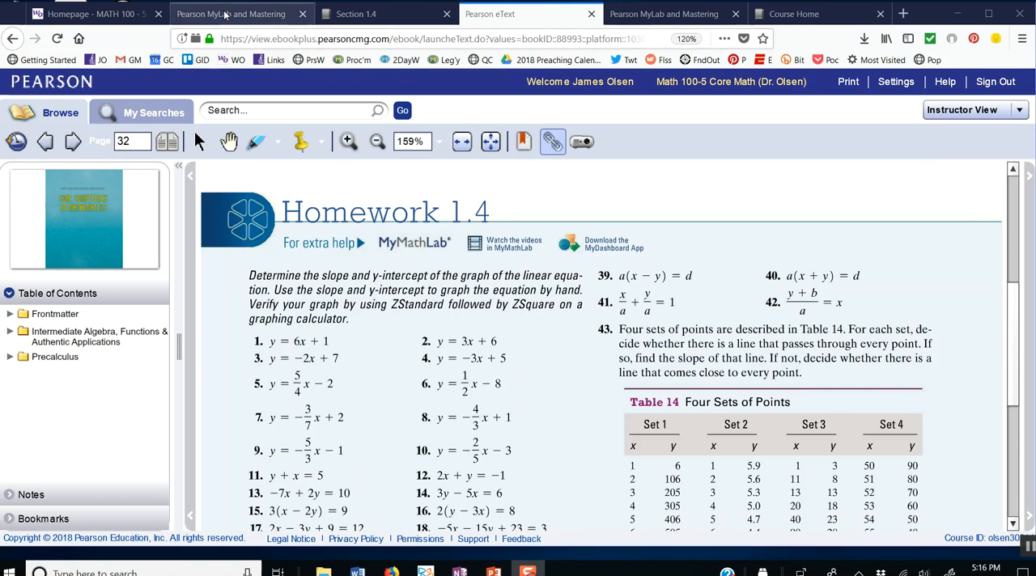
left_click(396, 14)
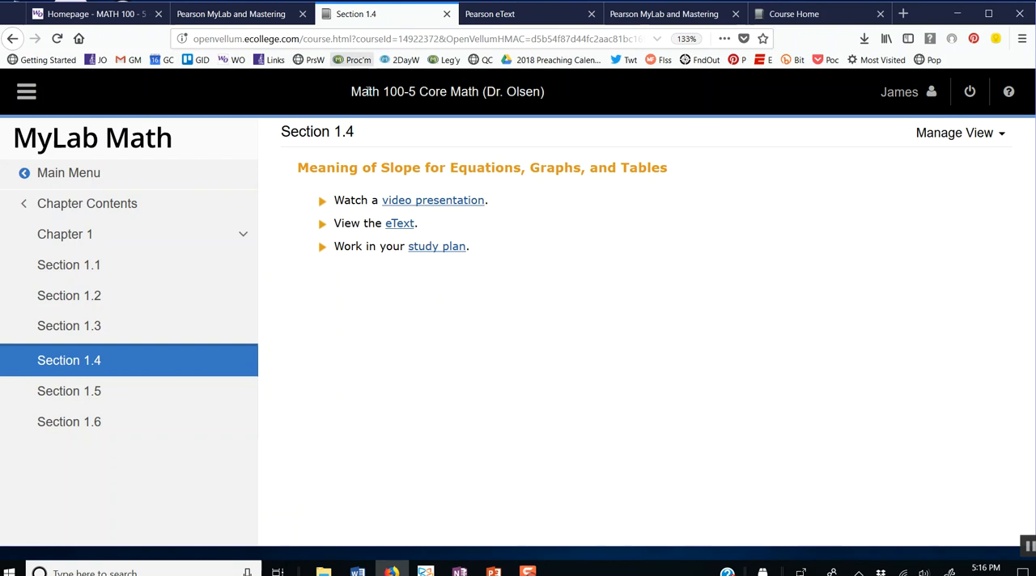
mouse_move(68, 173)
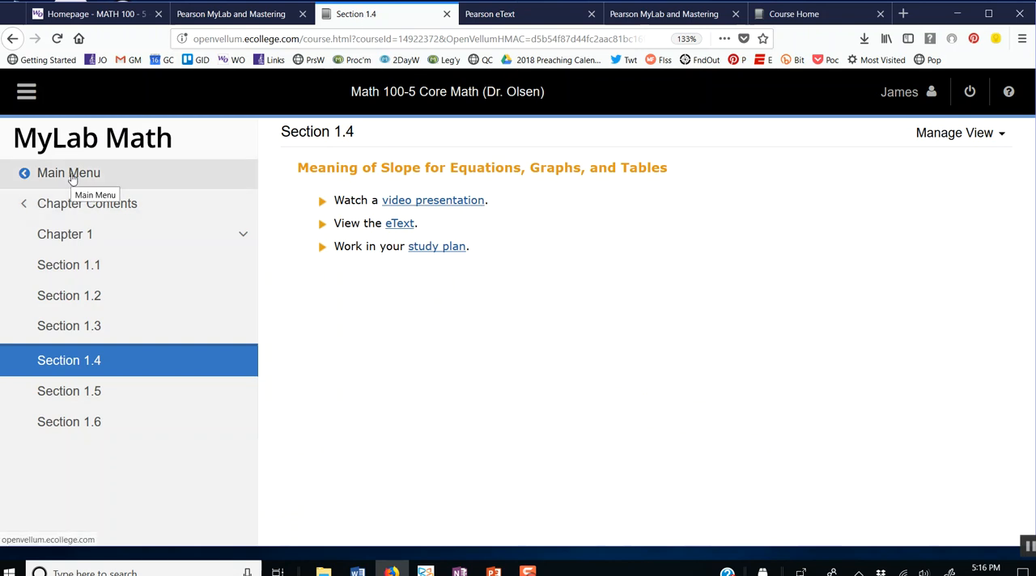
Step: Return to the main course menu and browse the Homework list from 1.1 HW to 2.2 HW
left_click(68, 173)
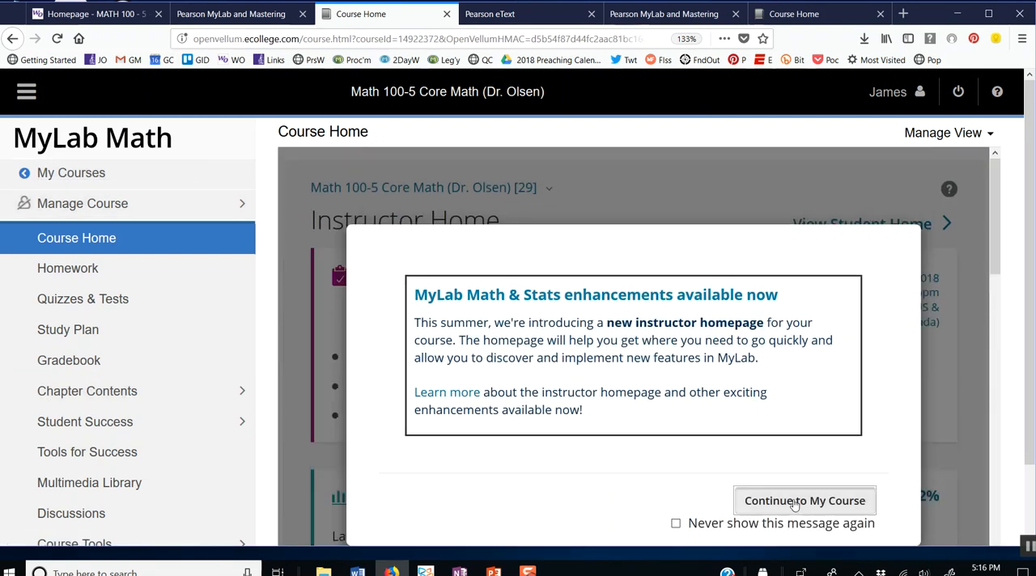
left_click(68, 268)
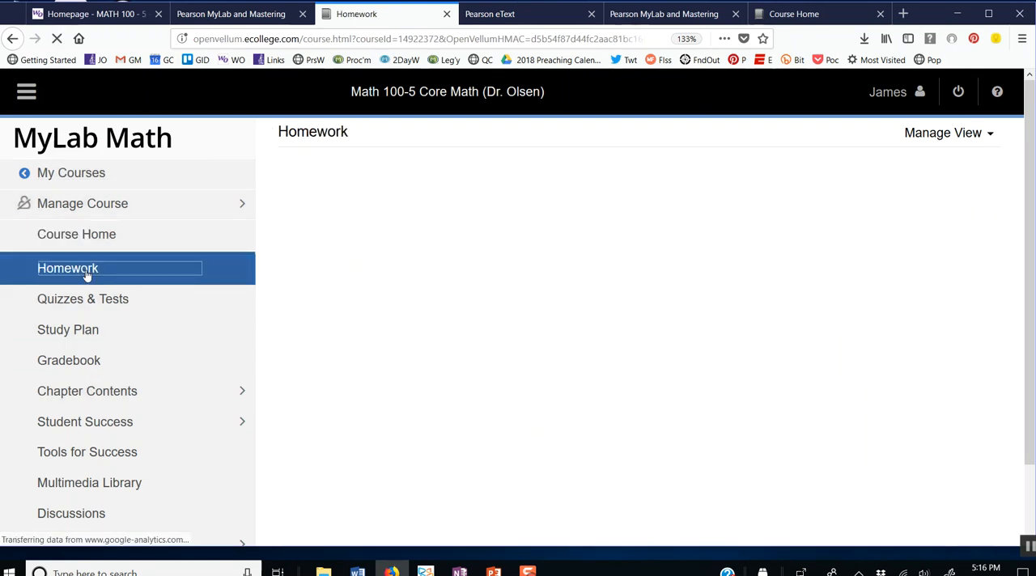
left_click(68, 267)
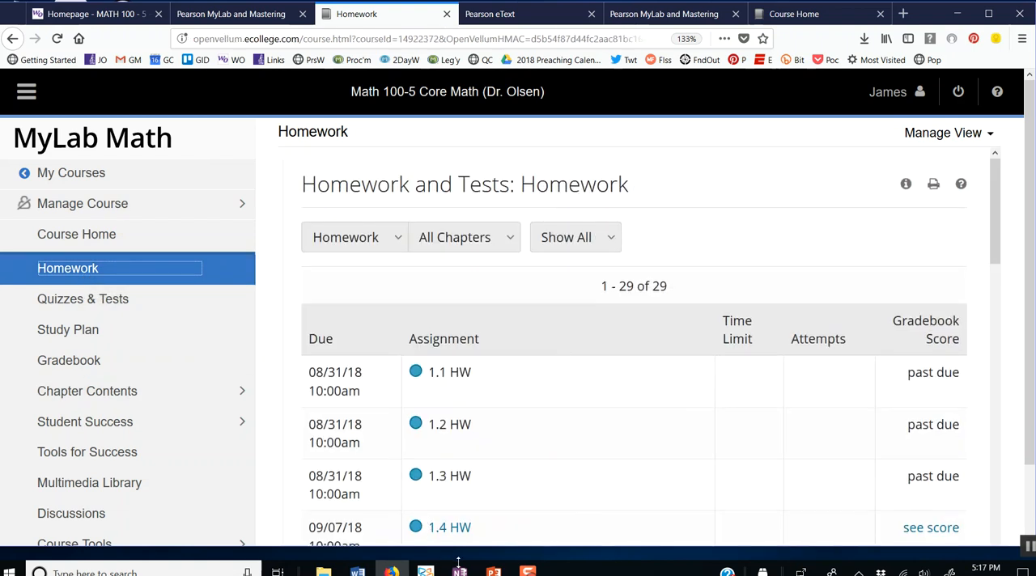
mouse_move(626, 487)
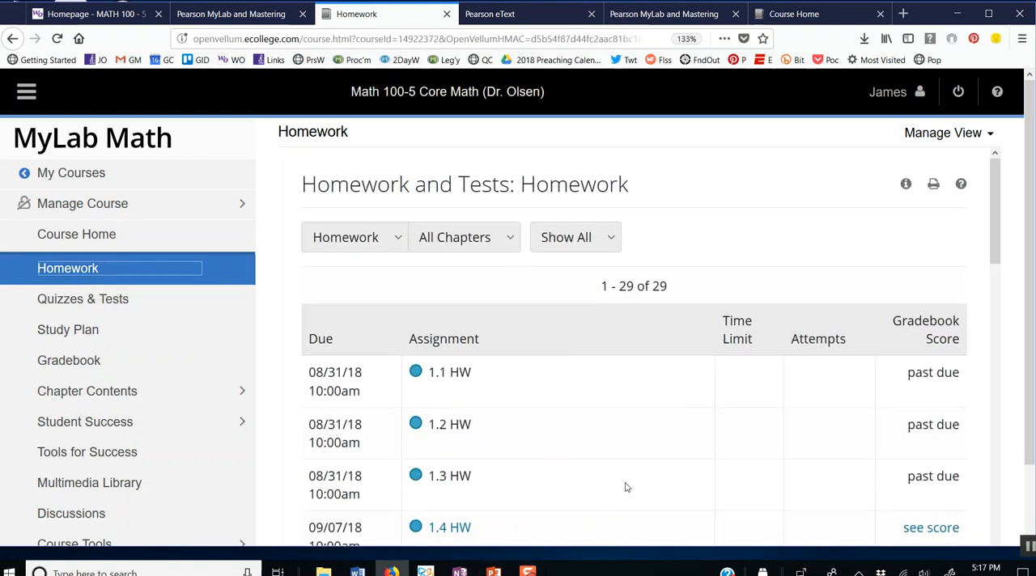
scroll("down", 3)
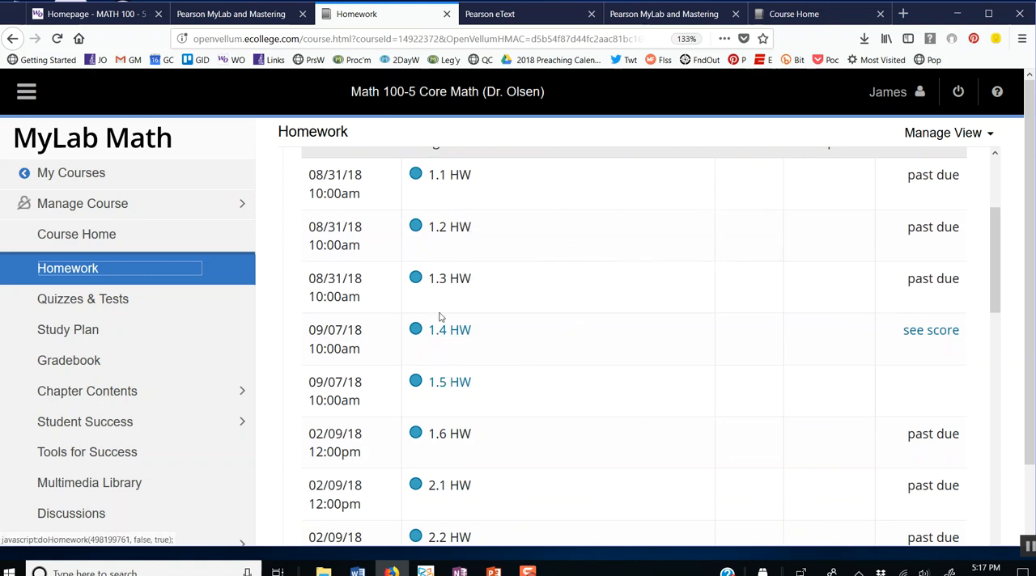
mouse_move(438, 336)
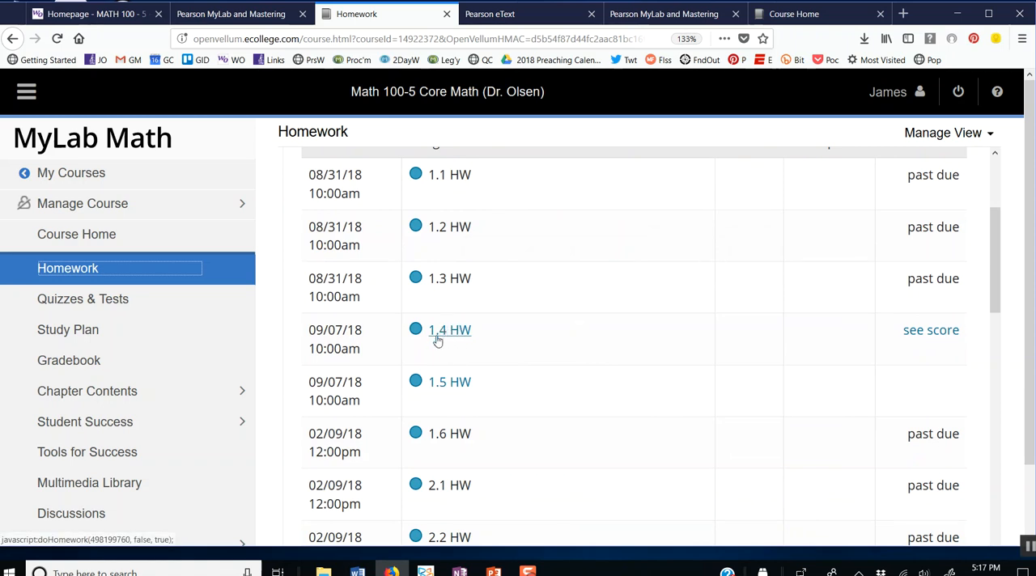
mouse_move(455, 335)
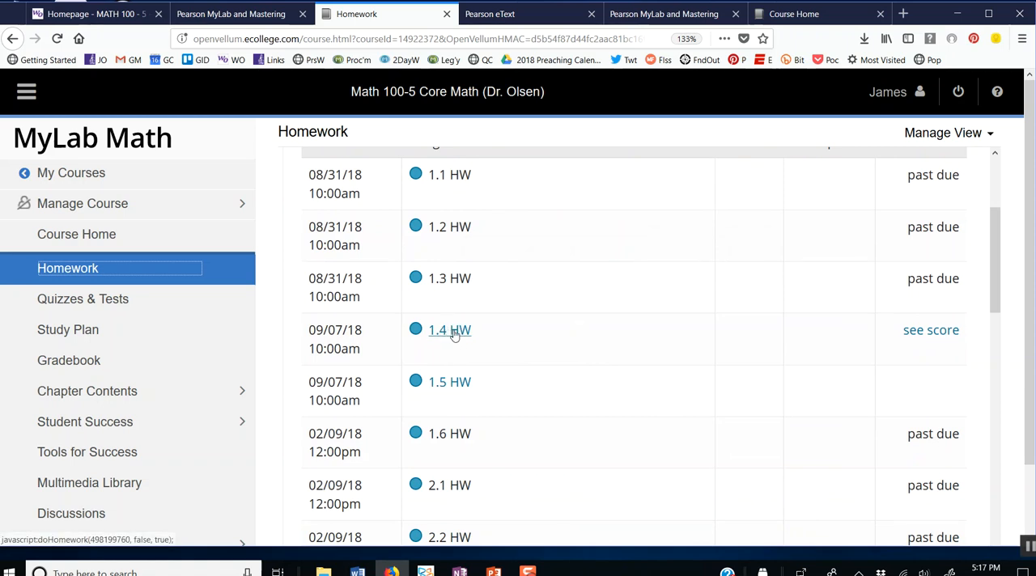
Step: Open 1.4 HW and scroll through its eight question links
left_click(449, 331)
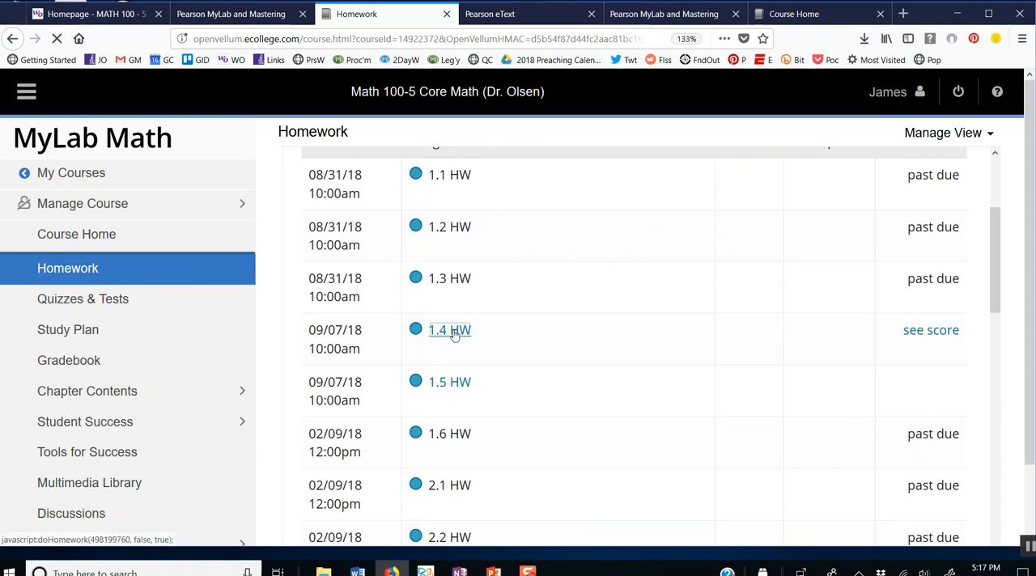
left_click(449, 330)
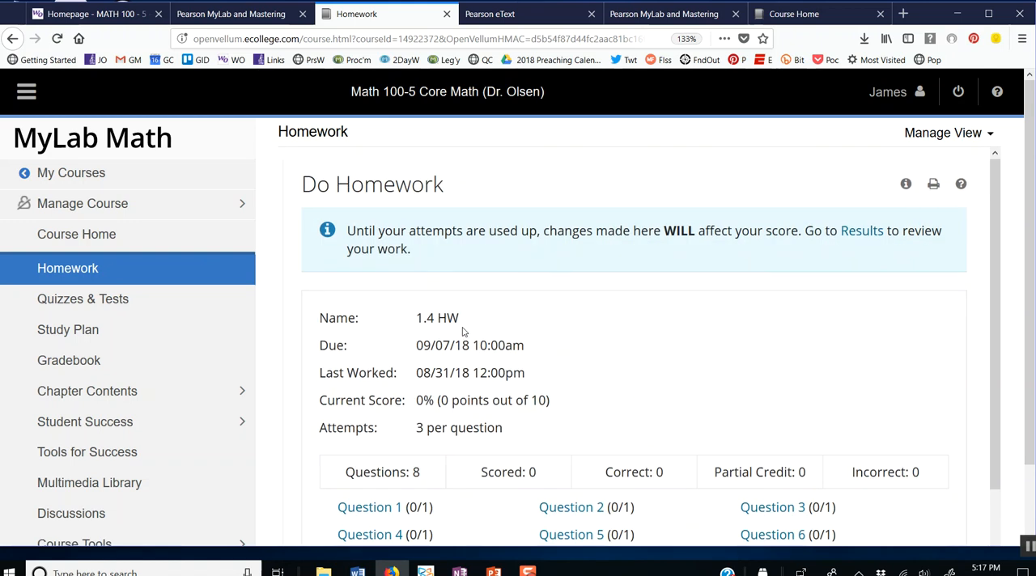
scroll("down", 3)
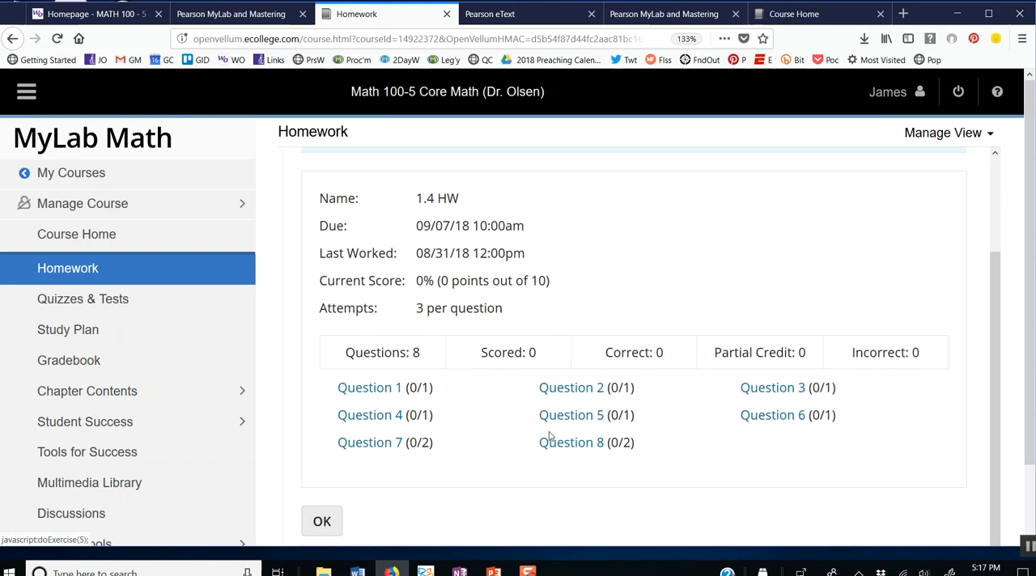
scroll("down", 3)
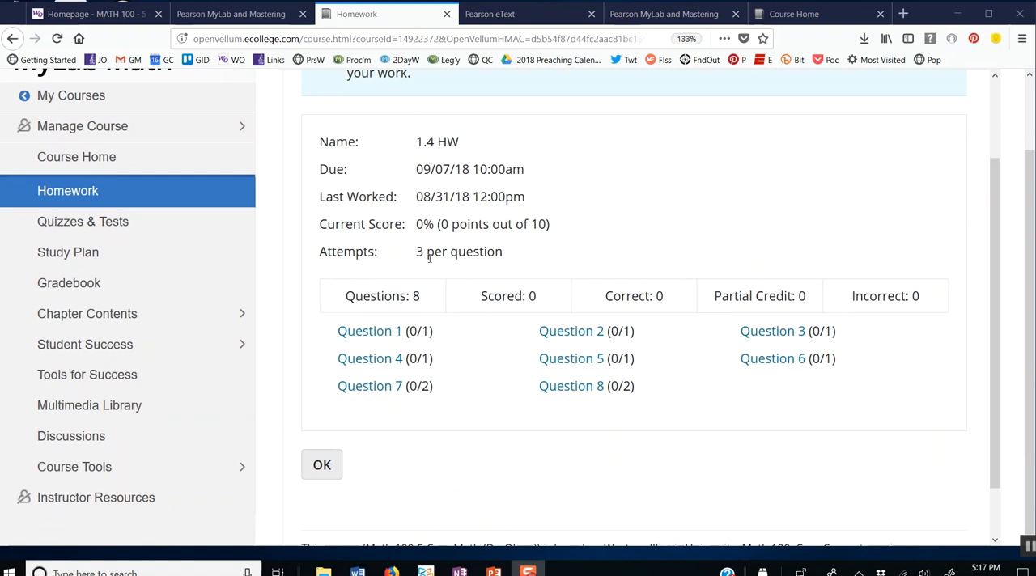
mouse_move(563, 253)
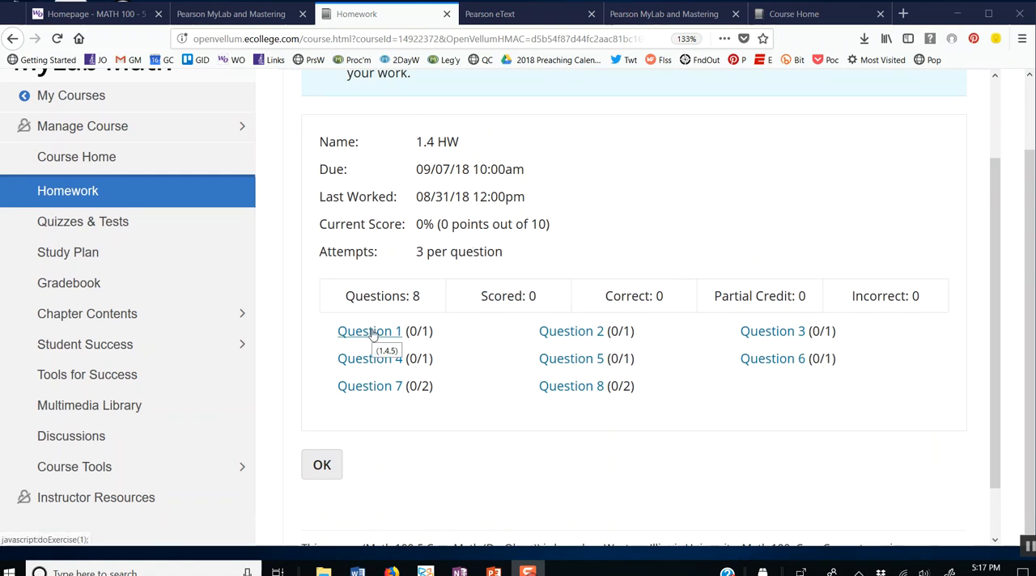
Step: Open Question 1 on y = 6/5x + 3 and enlarge its graph
left_click(370, 331)
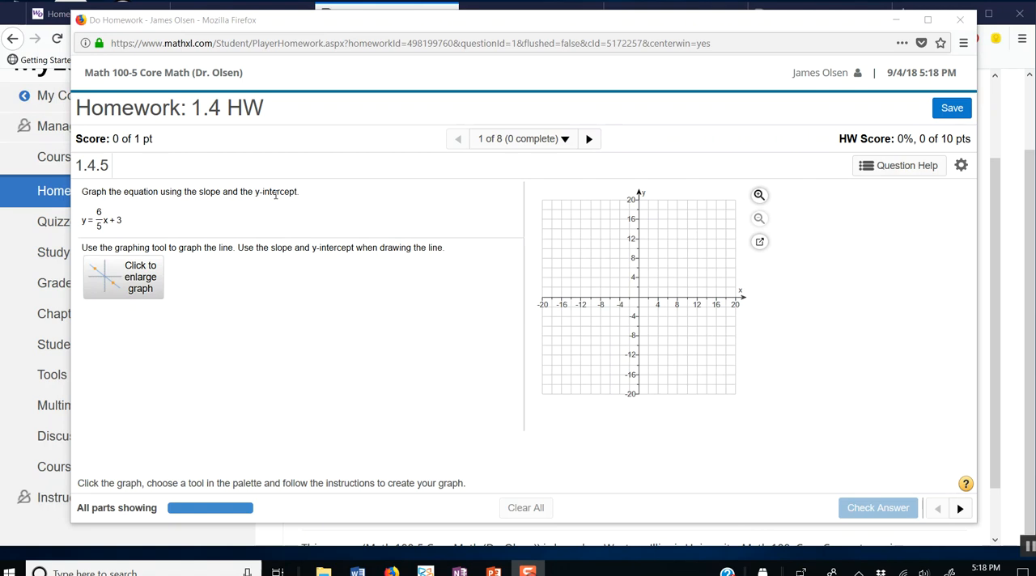
mouse_move(273, 219)
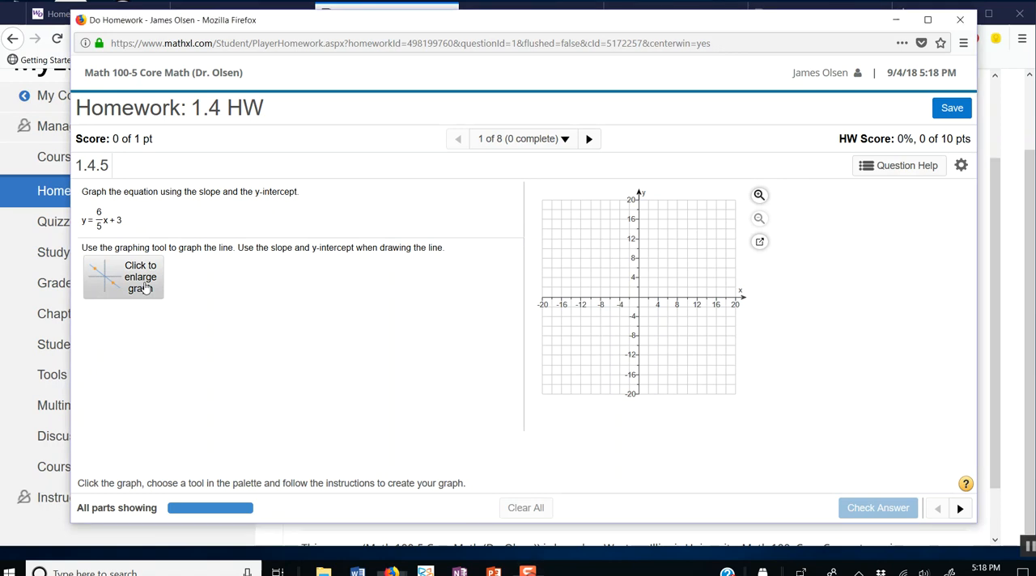
left_click(123, 277)
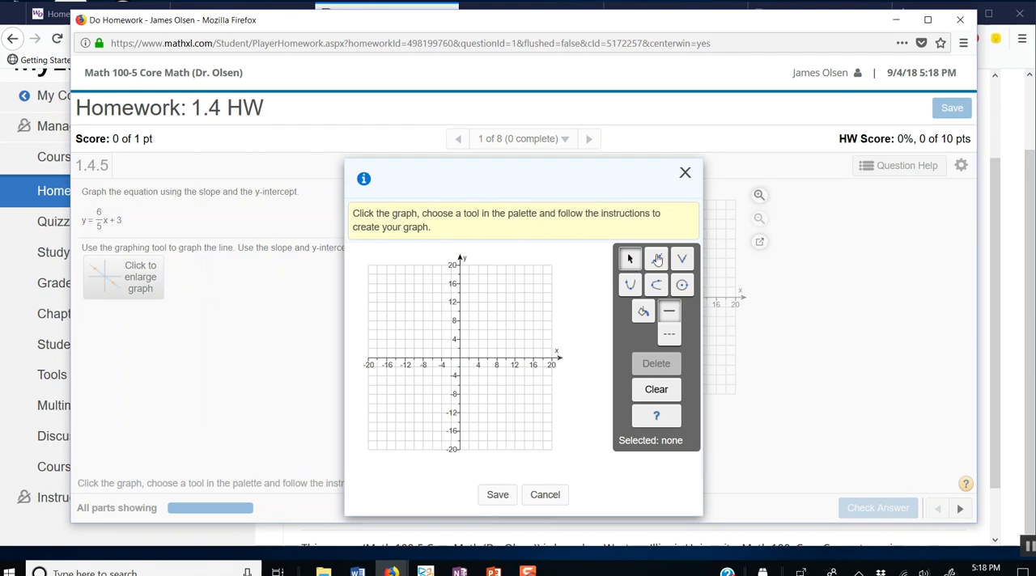
Step: Plot a line through (0,3) and (5,9) with the Line tool and save the graph
left_click(655, 258)
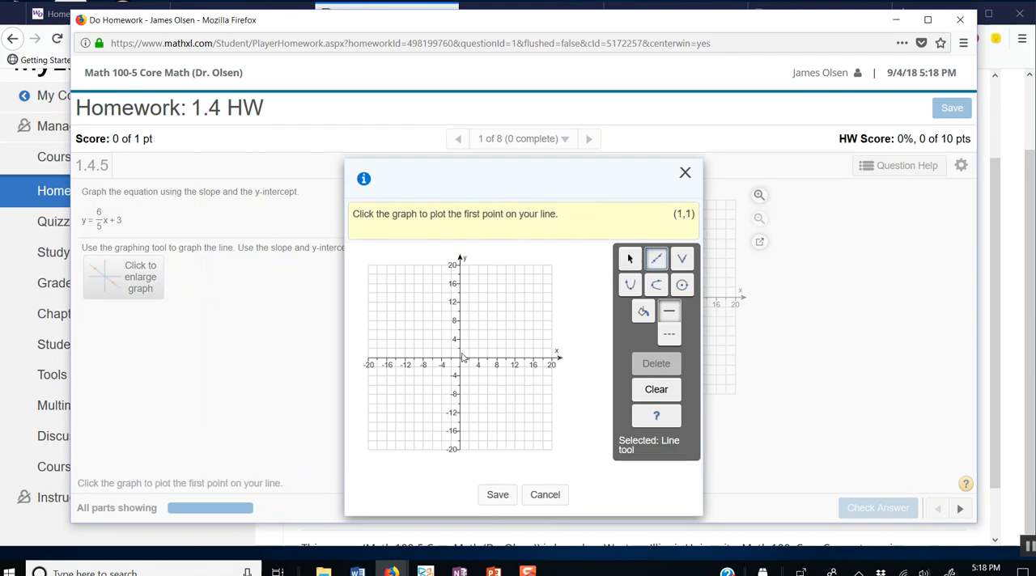
mouse_move(478, 372)
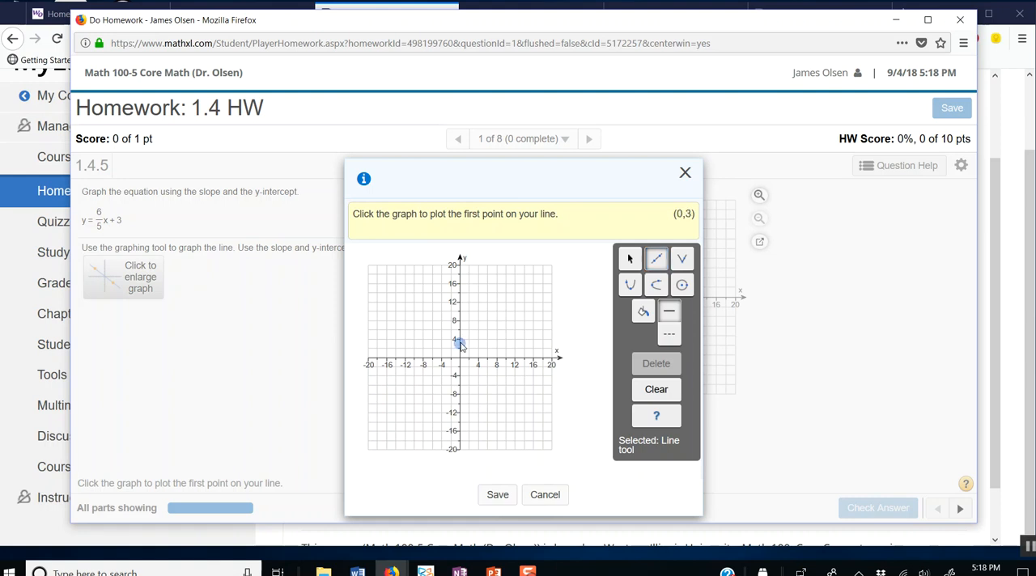
left_click(458, 344)
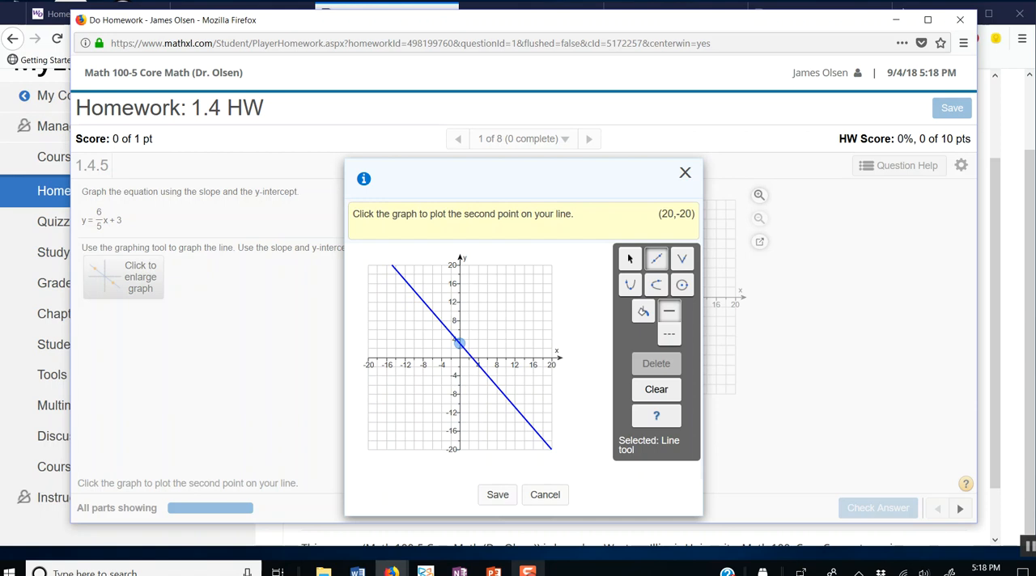
left_click(512, 374)
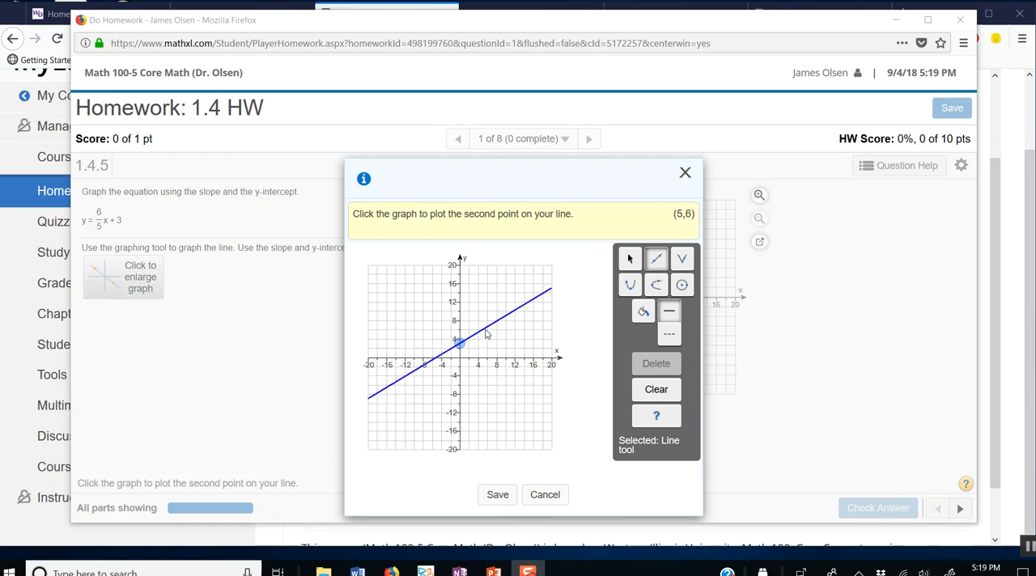
left_click(498, 309)
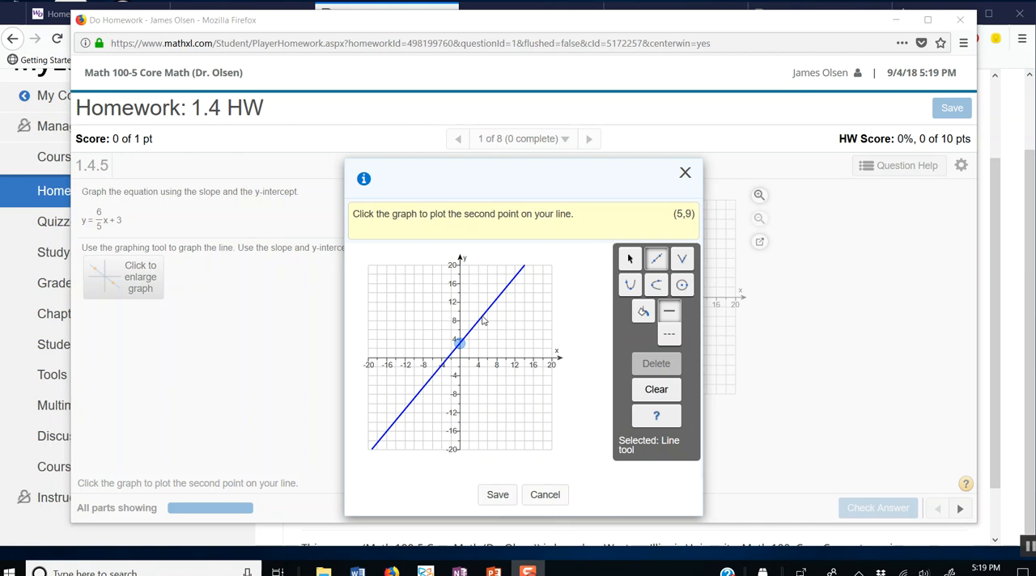
left_click(482, 317)
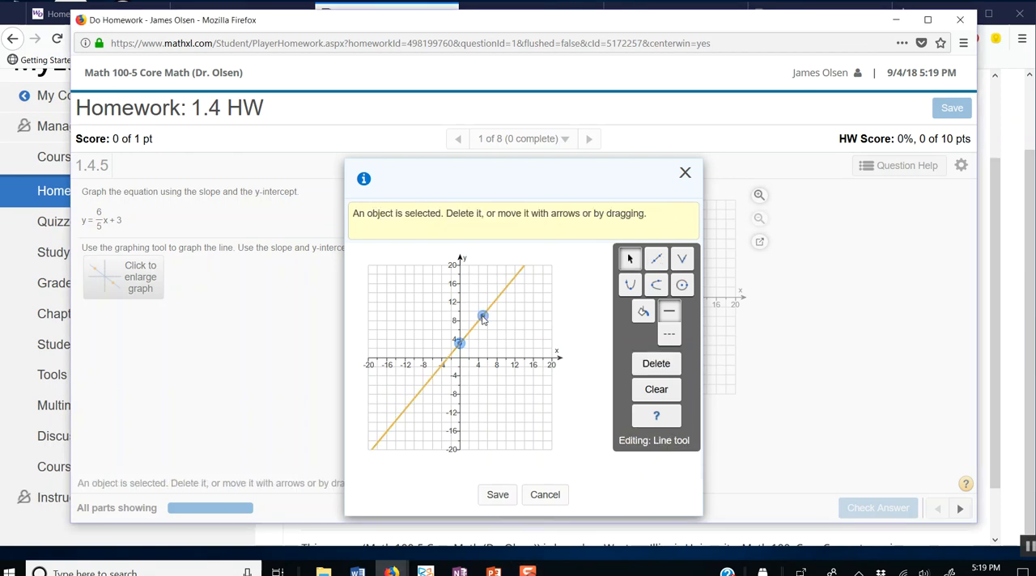
left_click(497, 495)
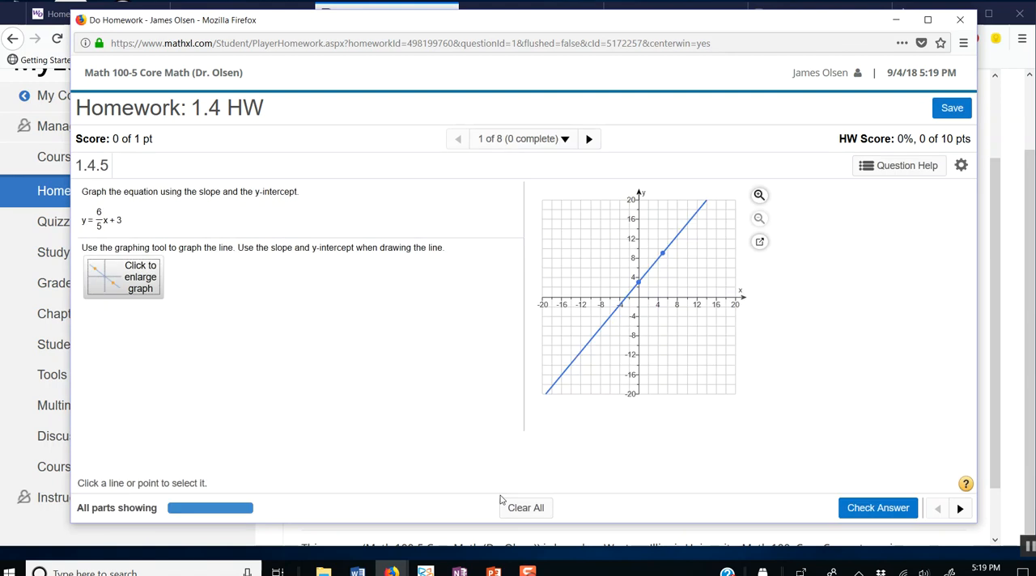
mouse_move(674, 318)
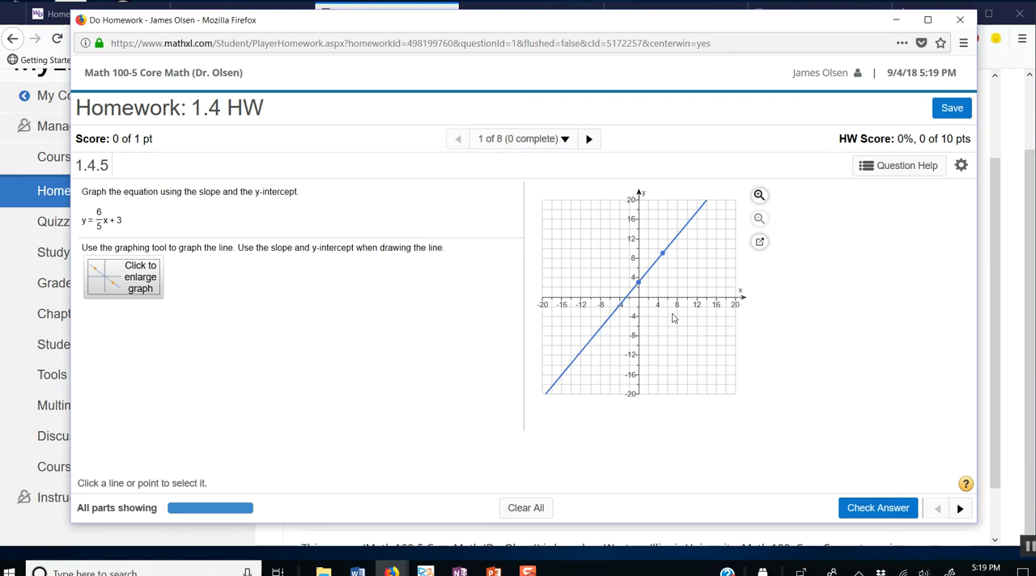
mouse_move(669, 312)
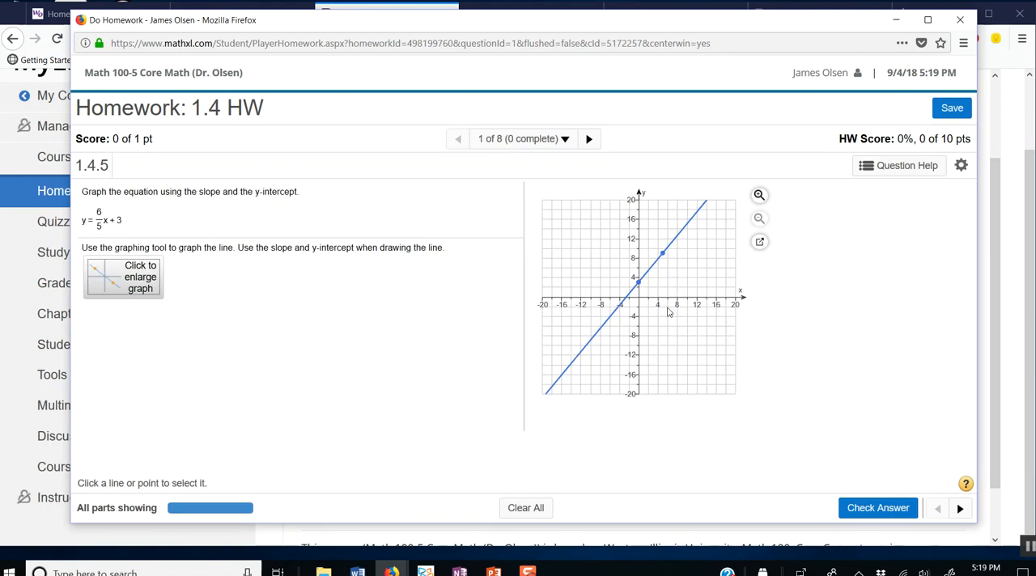
mouse_move(658, 304)
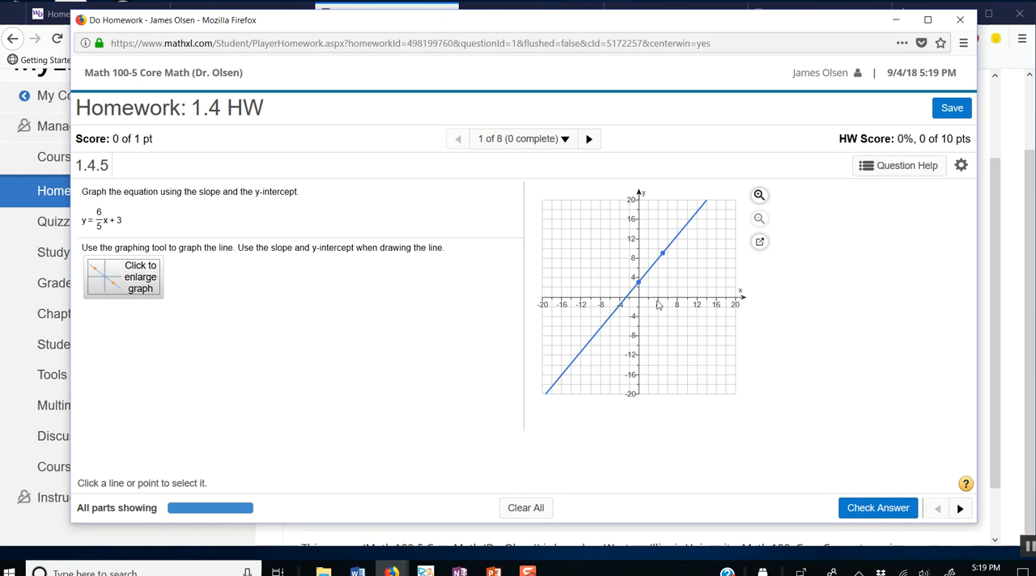
mouse_move(878, 493)
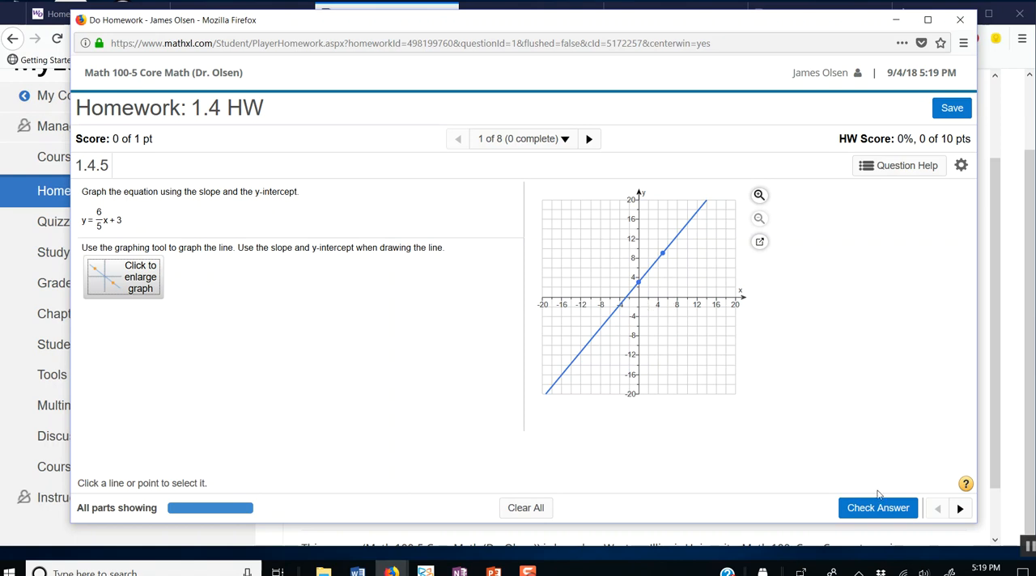
Step: Check Question 1's answer, move to the next question, and save the homework
left_click(877, 507)
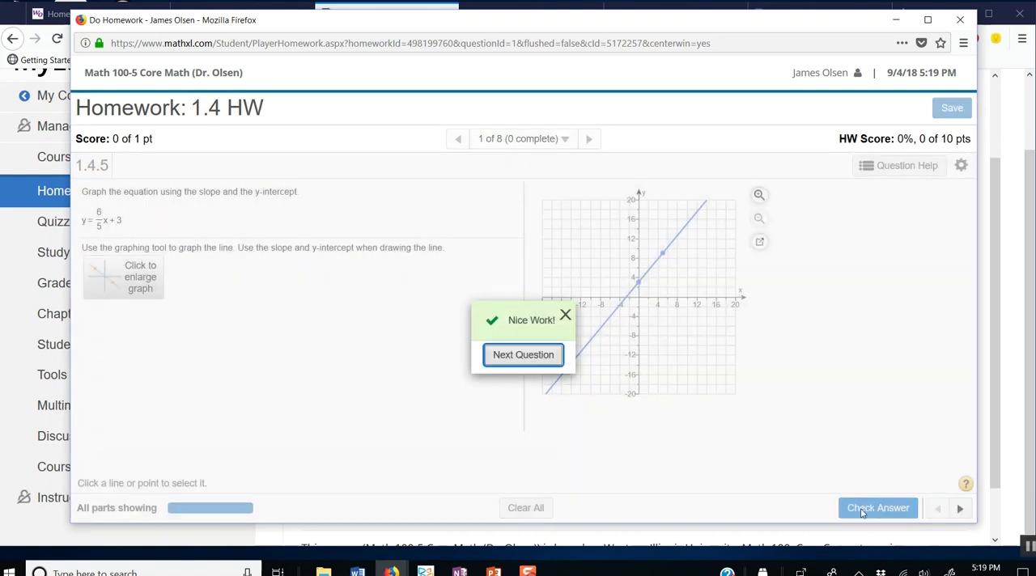
left_click(523, 354)
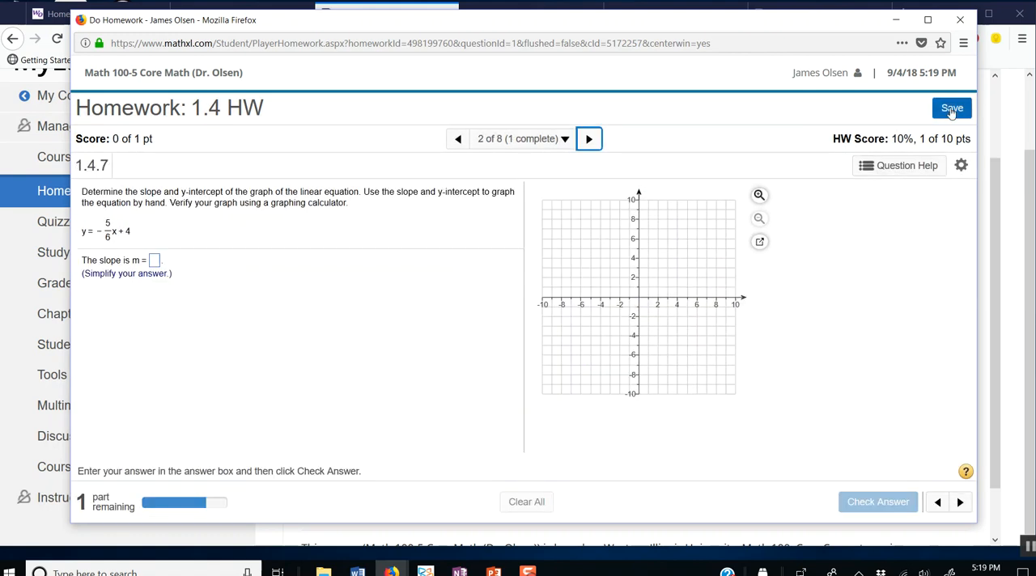
left_click(952, 107)
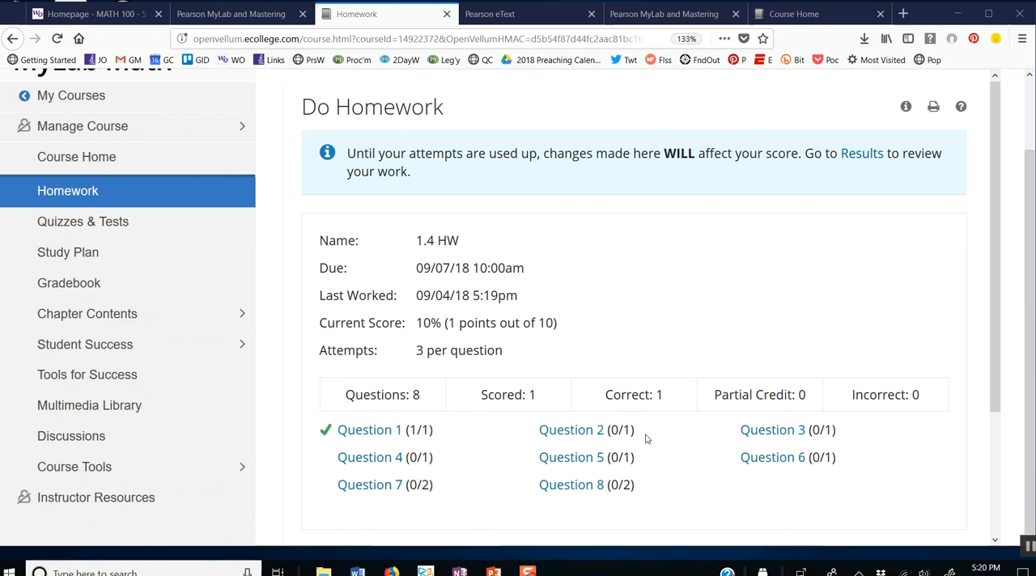
mouse_move(464, 341)
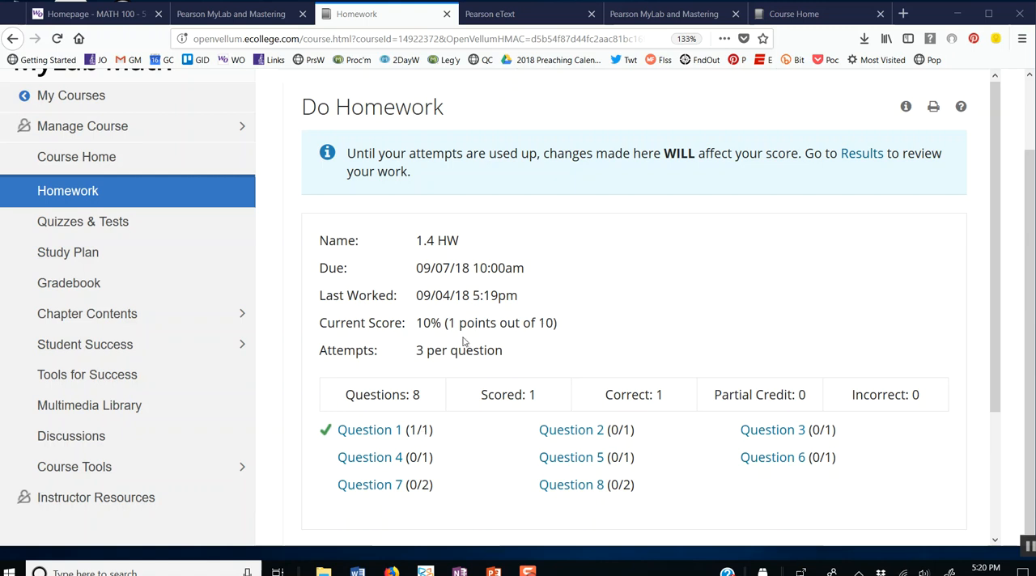
mouse_move(738, 537)
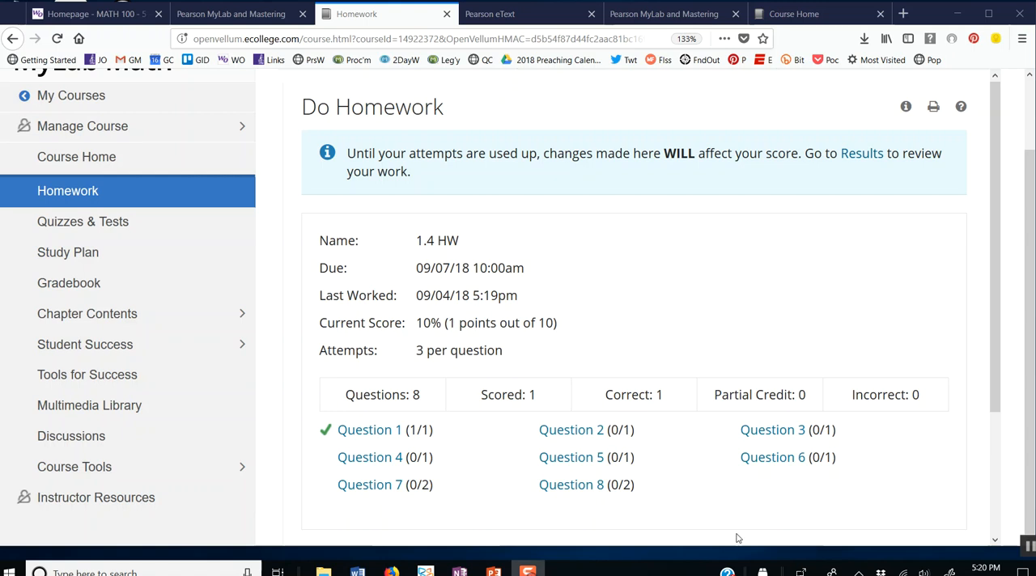
mouse_move(484, 450)
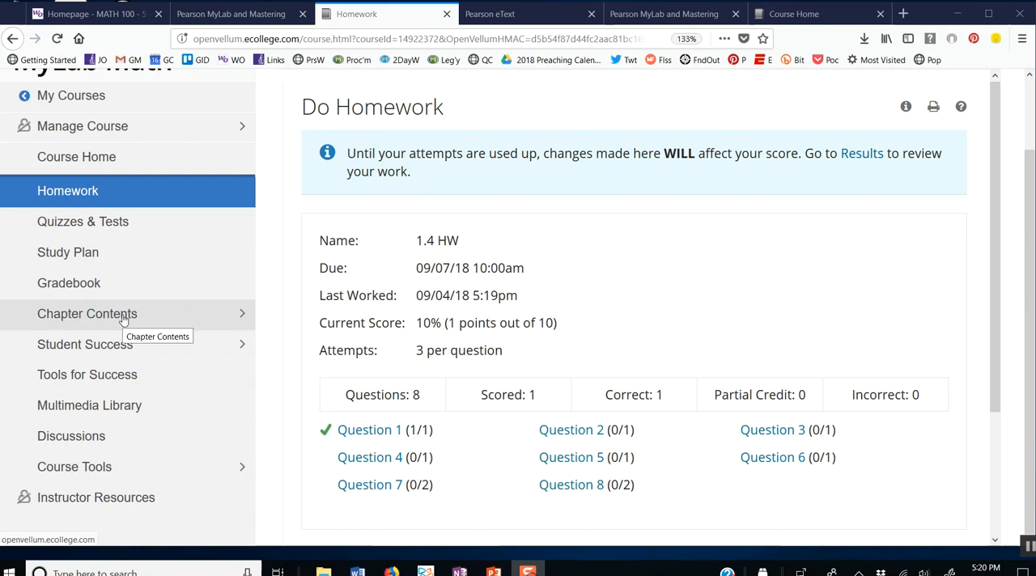
mouse_move(57, 196)
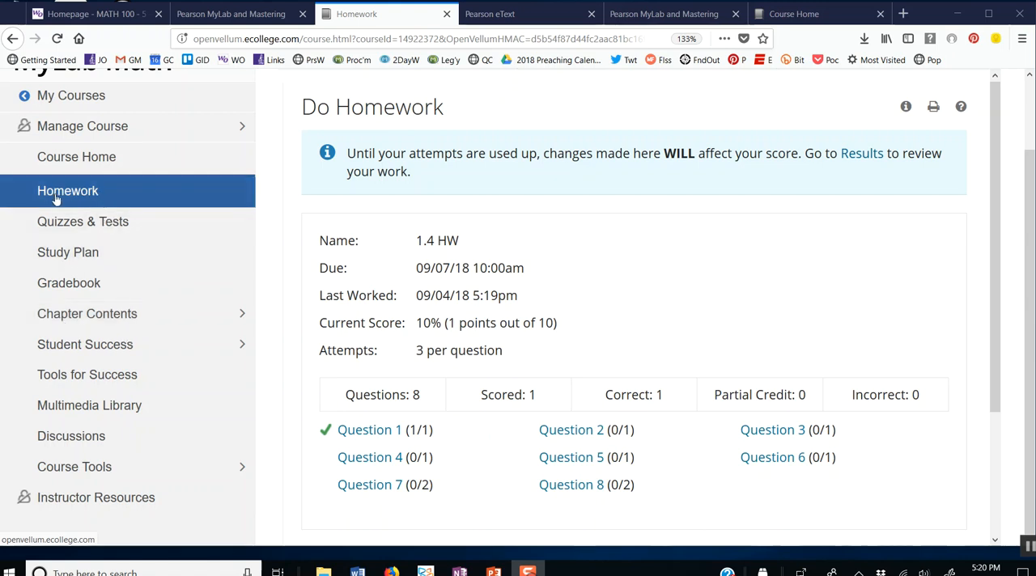
mouse_move(63, 195)
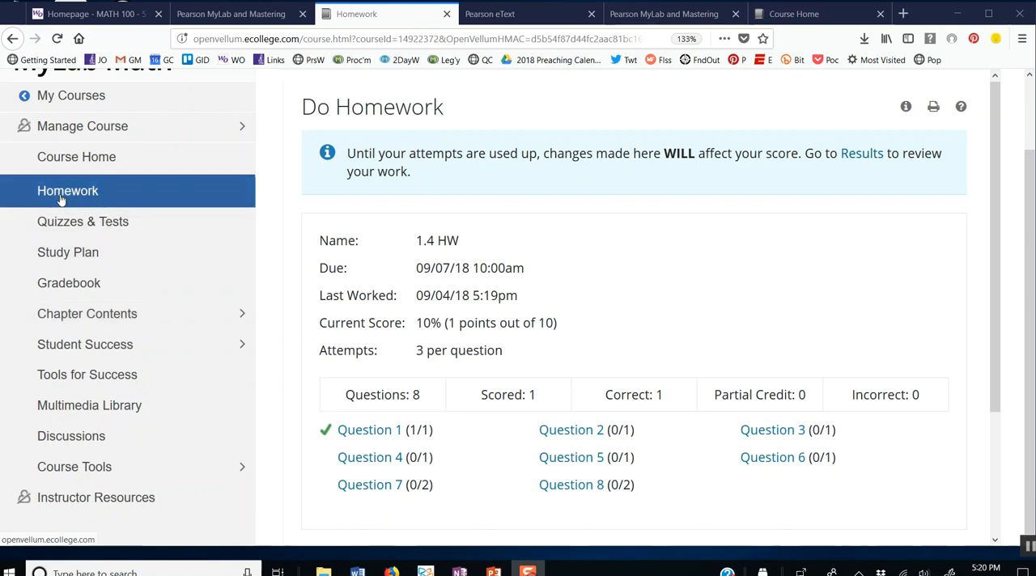
mouse_move(61, 195)
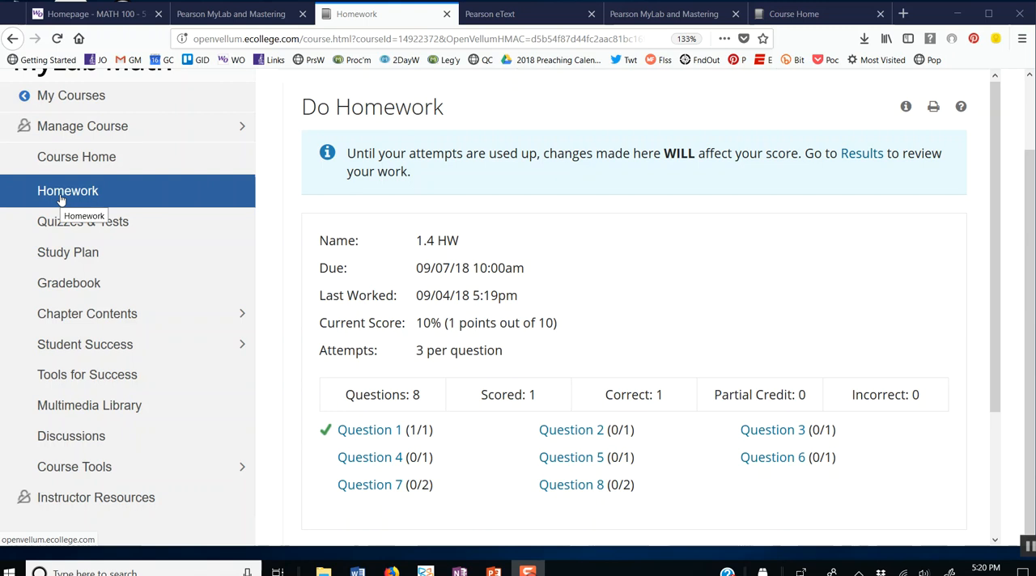